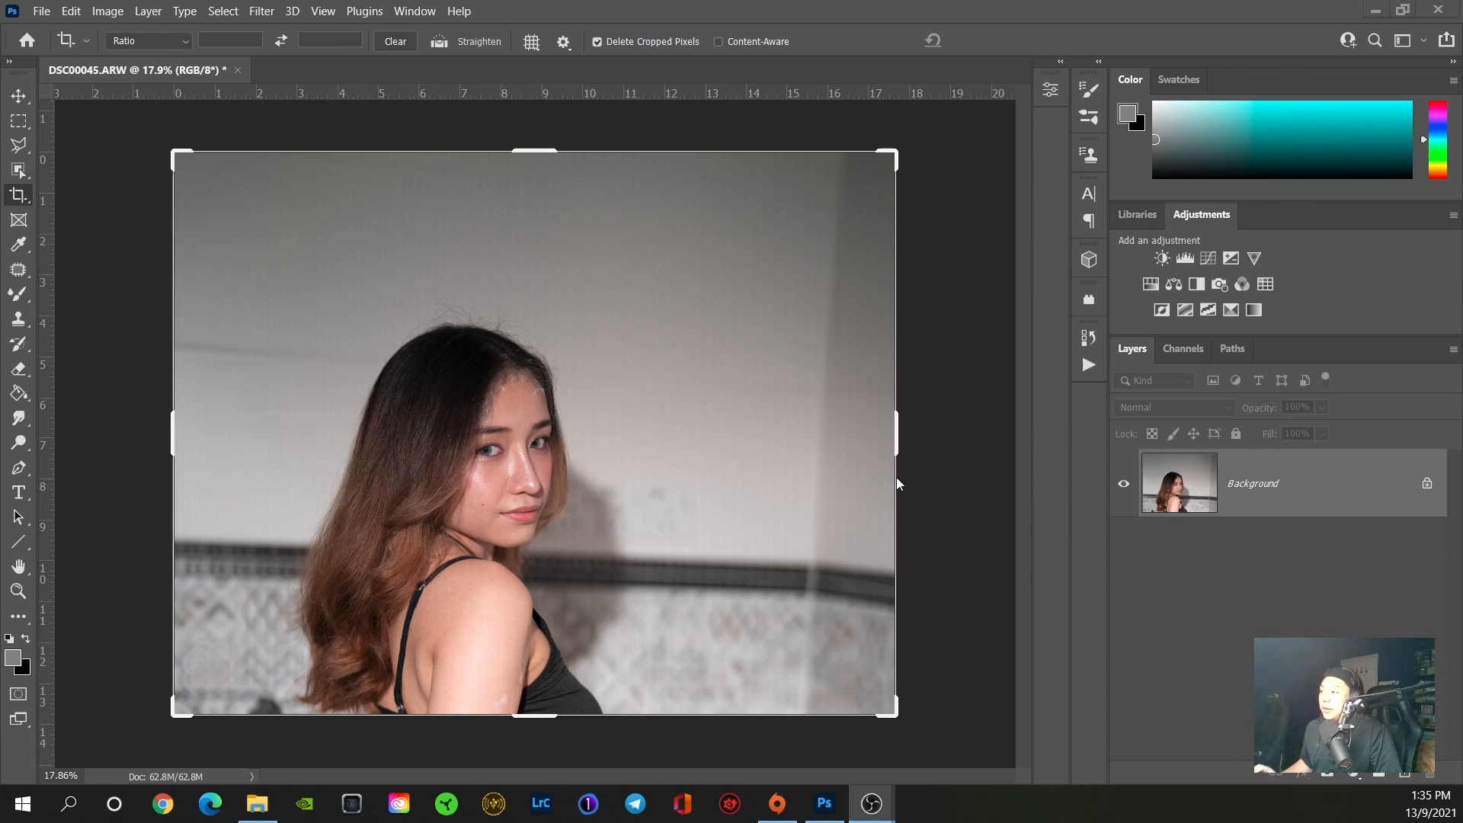
mouse_move(589, 350)
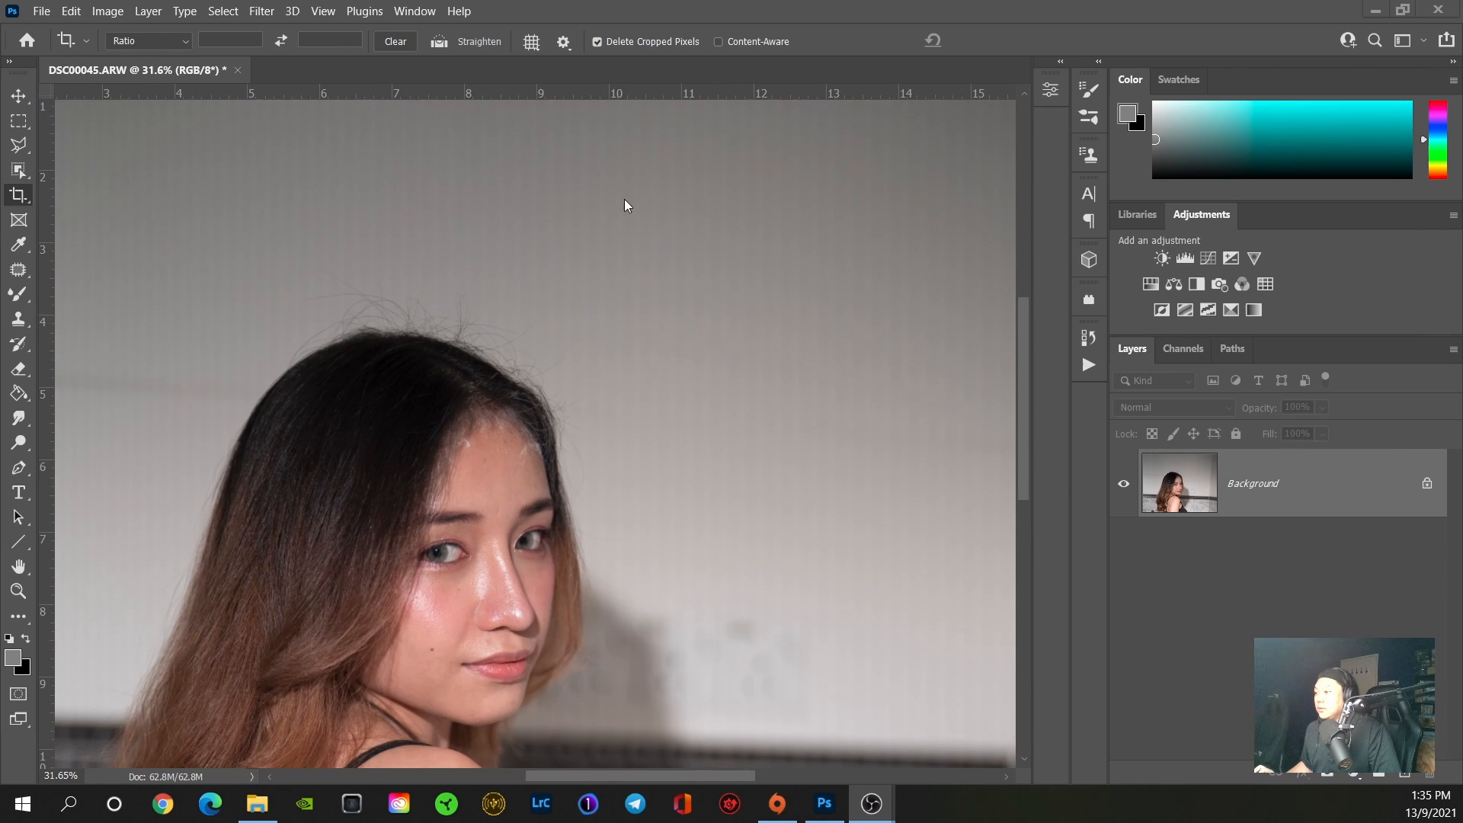
mouse_move(128, 253)
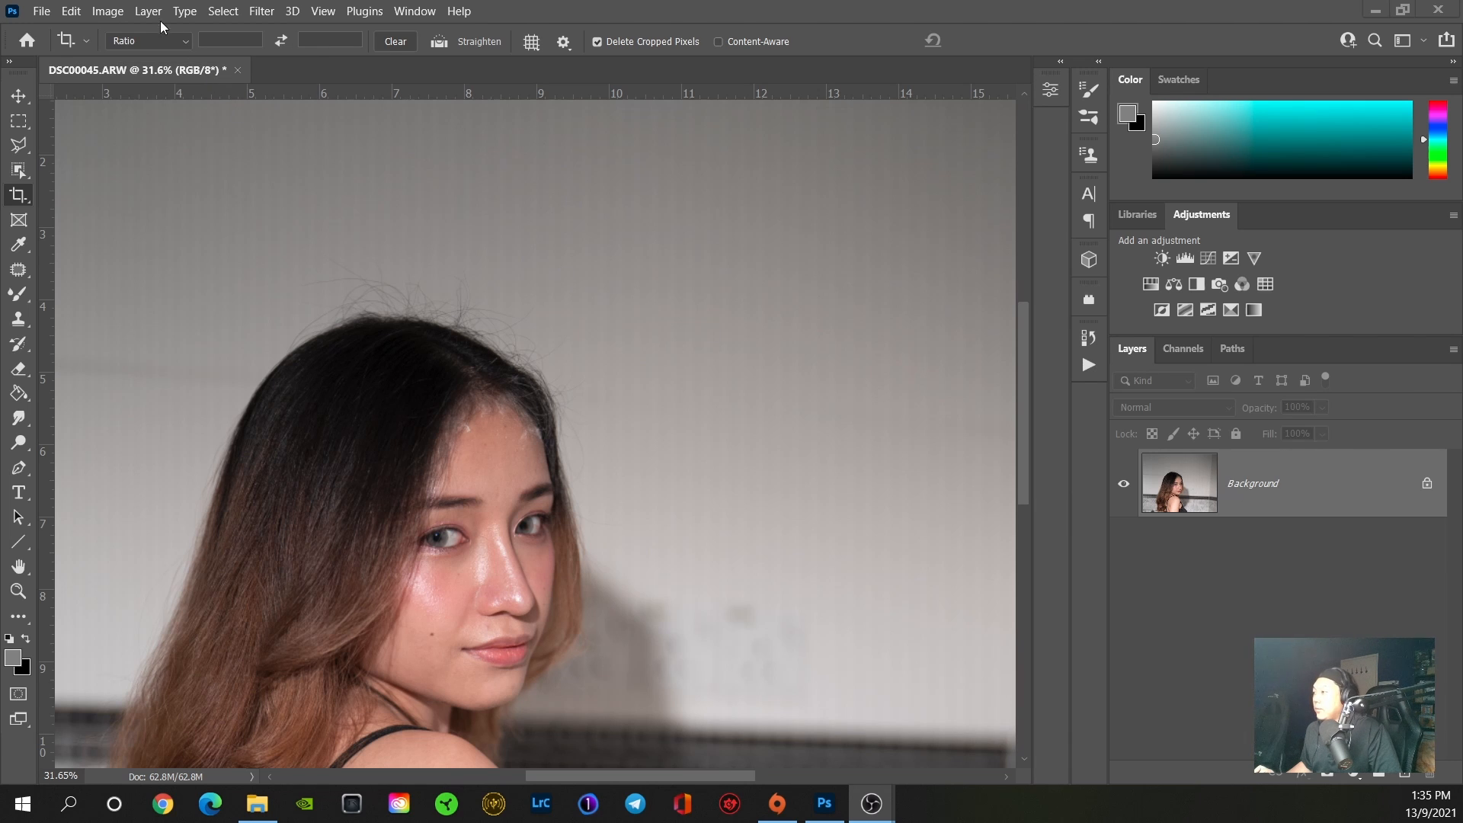
Step: Convert the image to 16 Bits/Channel and turn the duplicated Layer 1 into a smart object
left_click(107, 10)
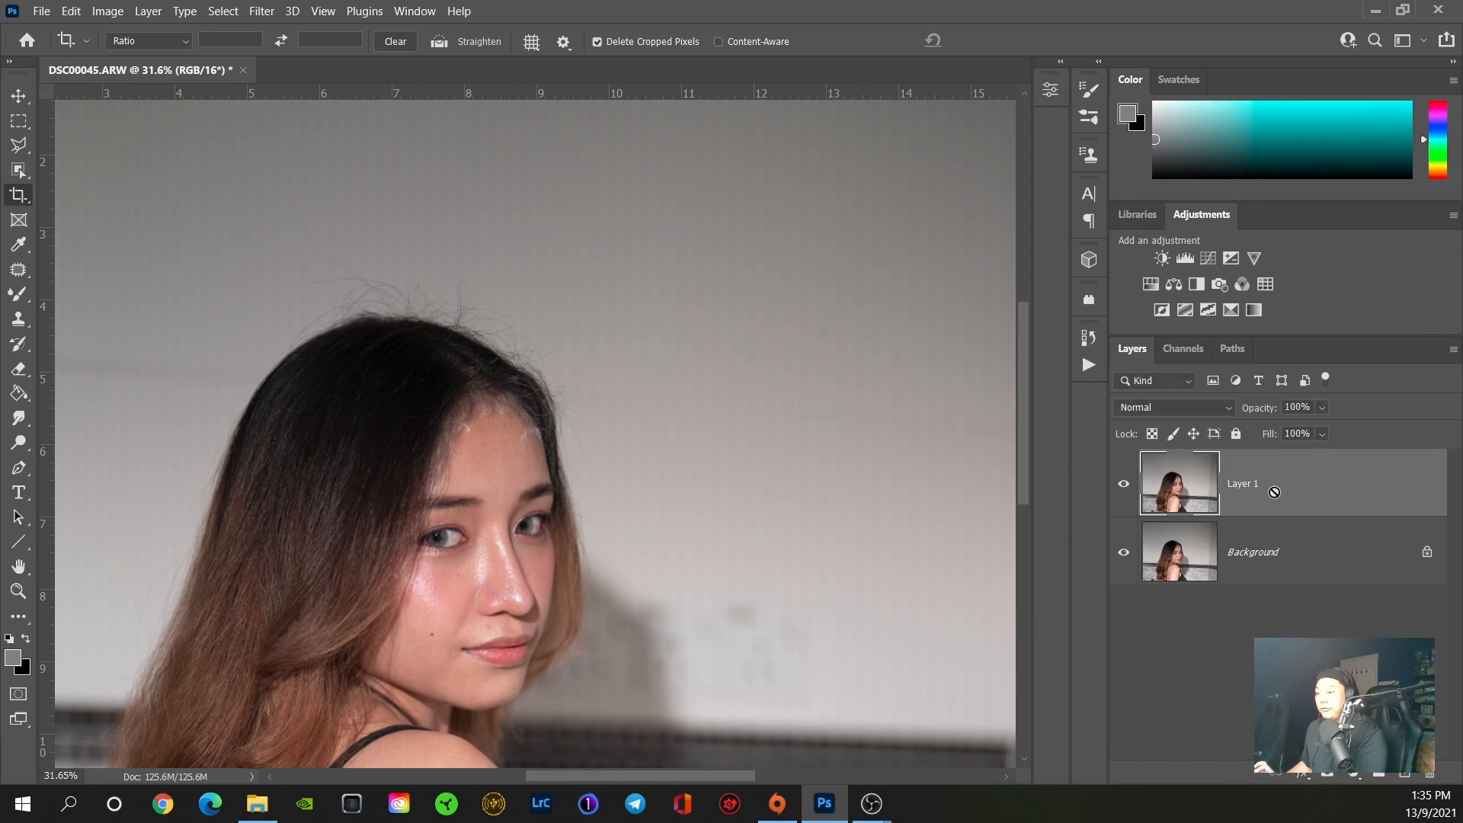
left_click(1240, 483)
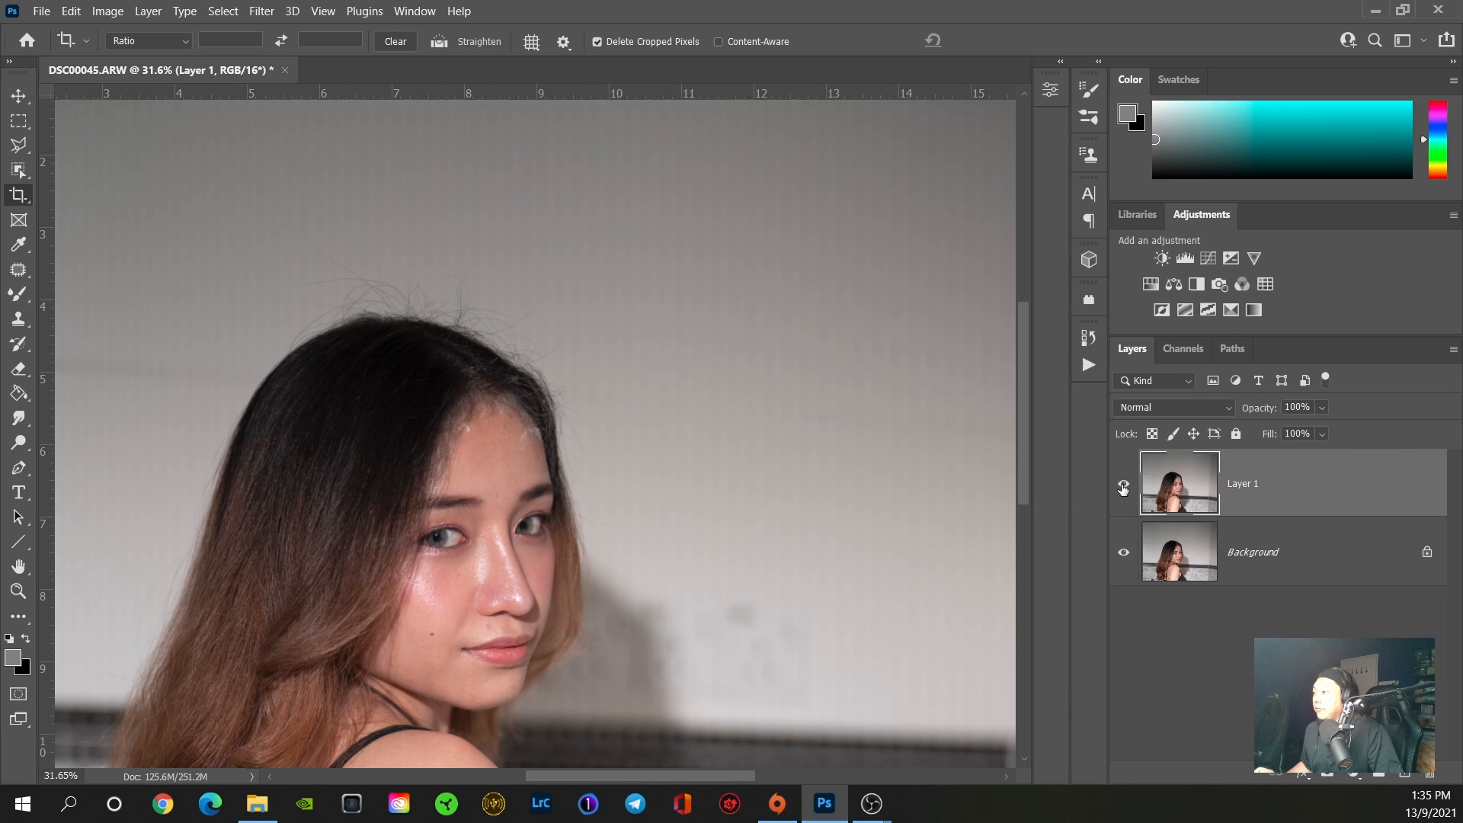
left_click(1123, 486)
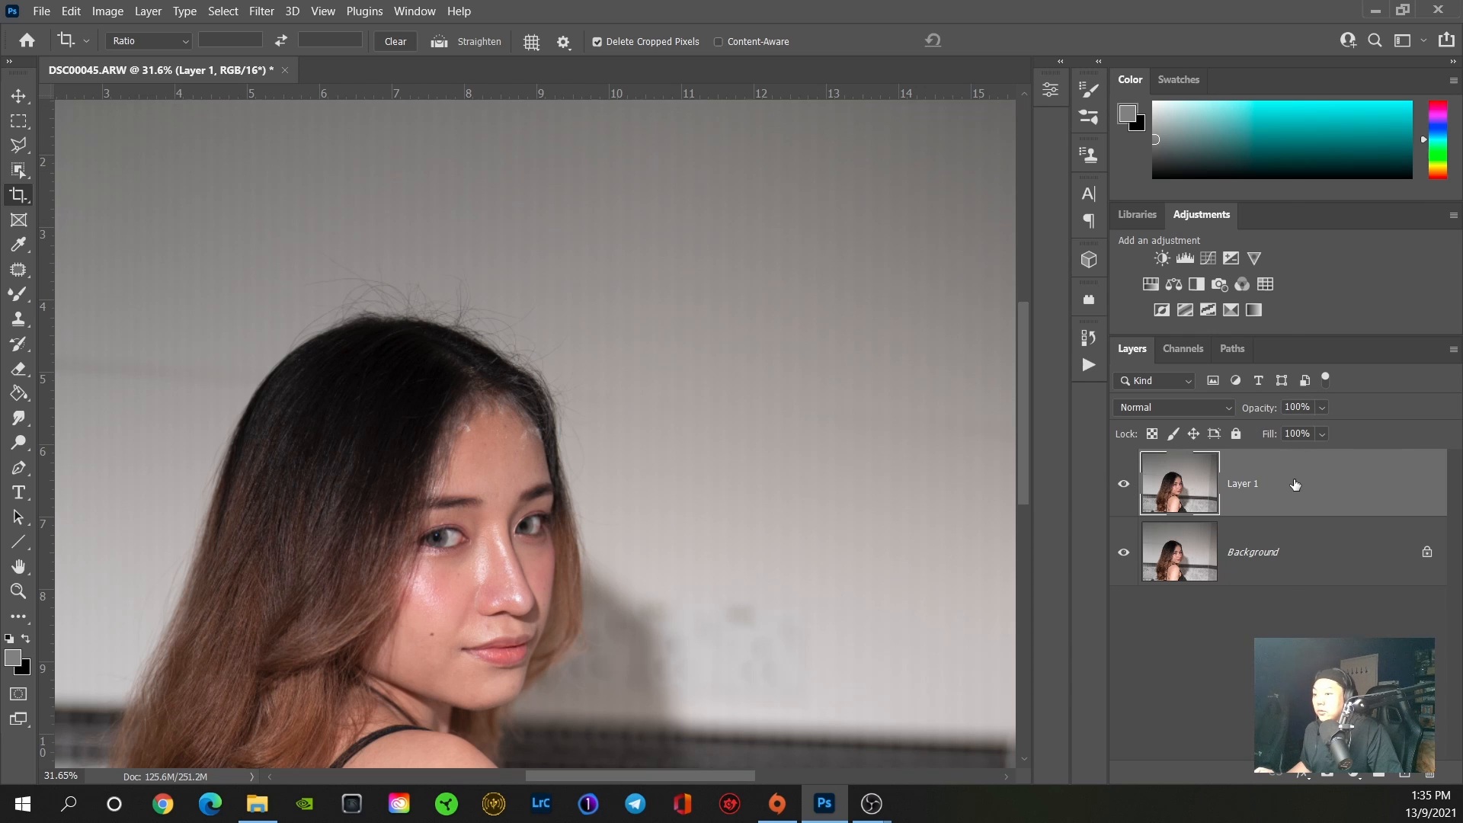
right_click(1242, 483)
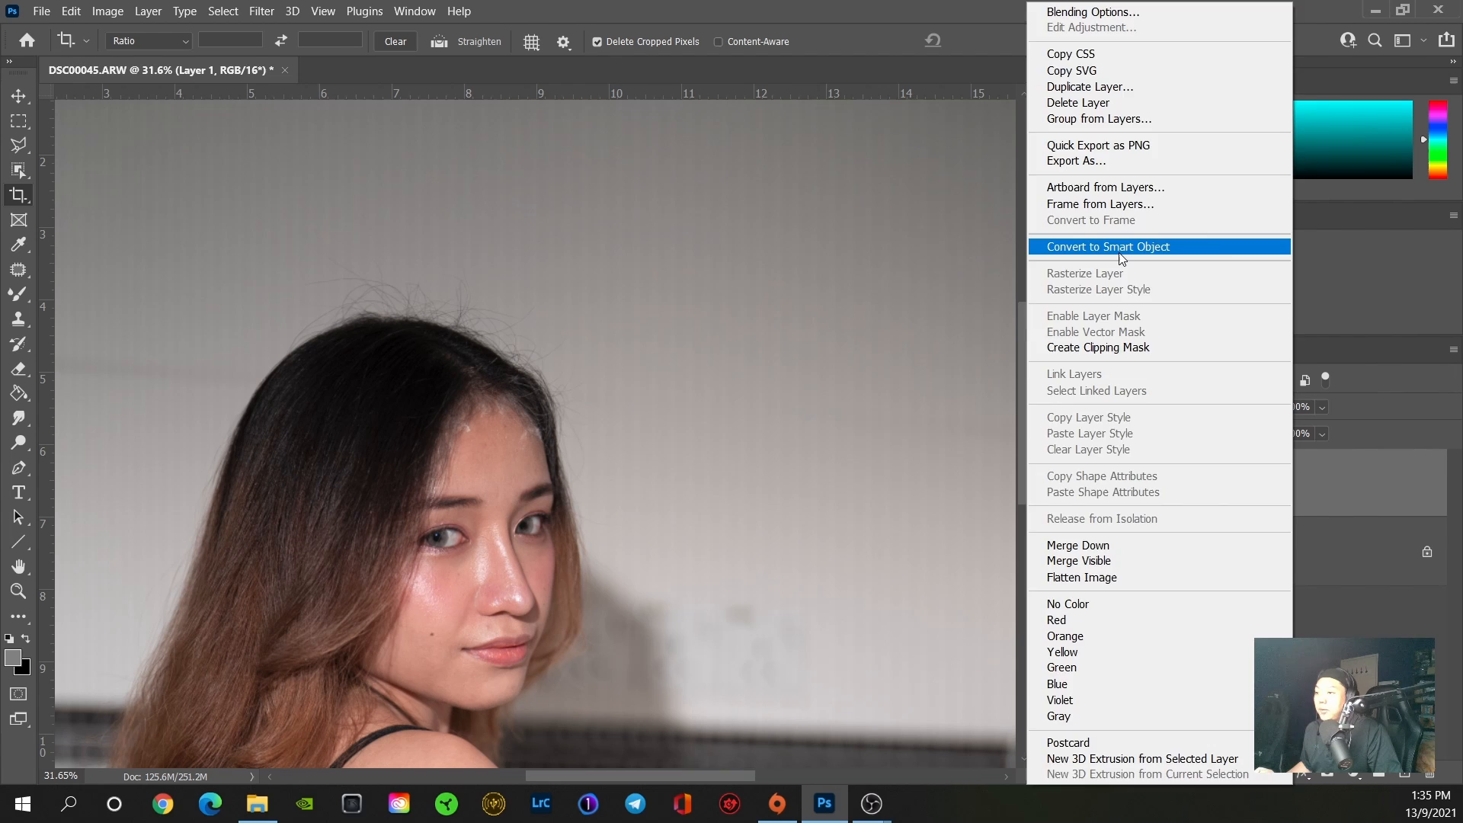
left_click(1107, 247)
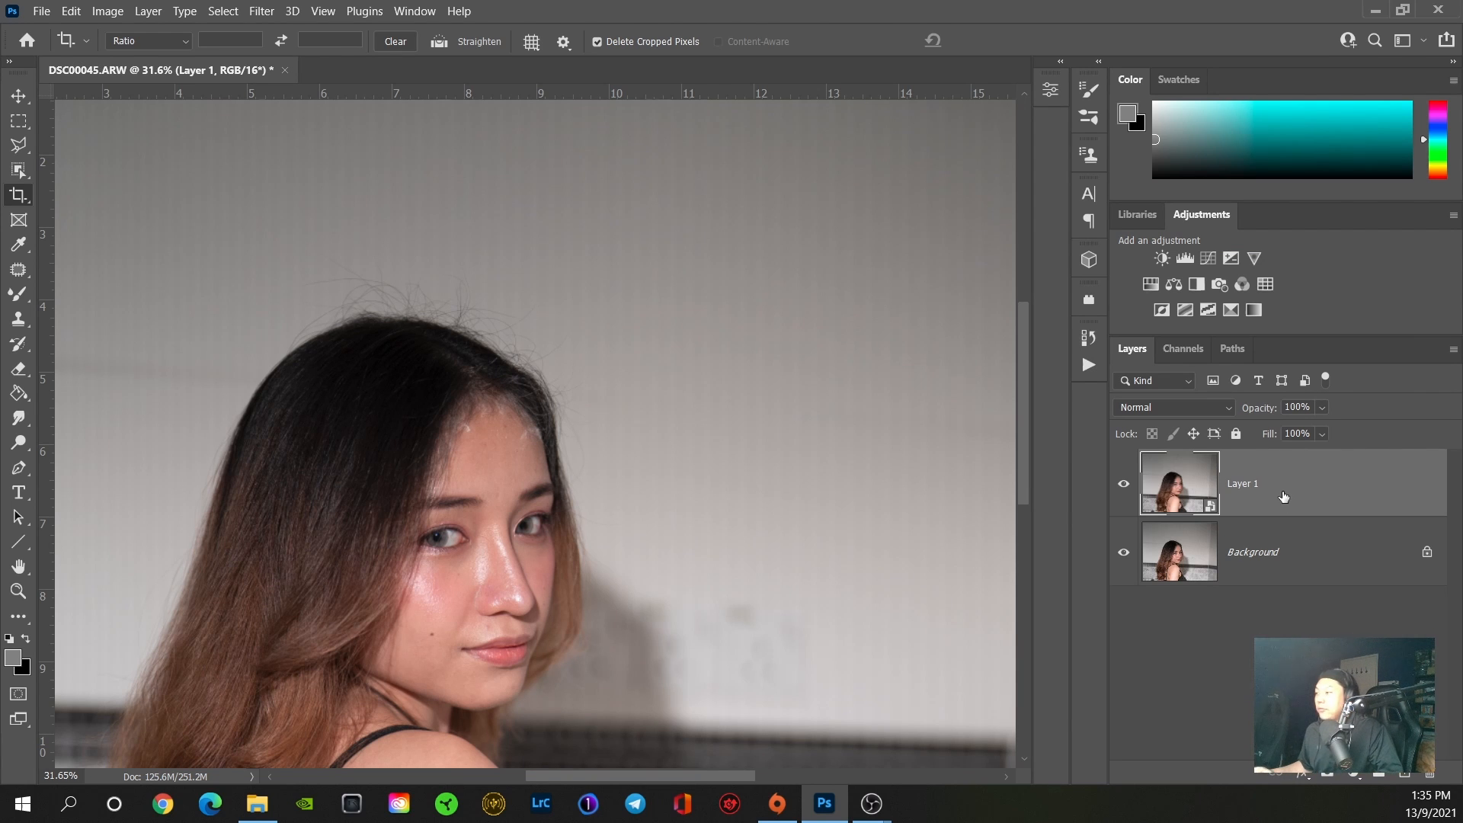
Step: Bring up the Surface Blur filter dialog for the smart object layer
left_click(260, 11)
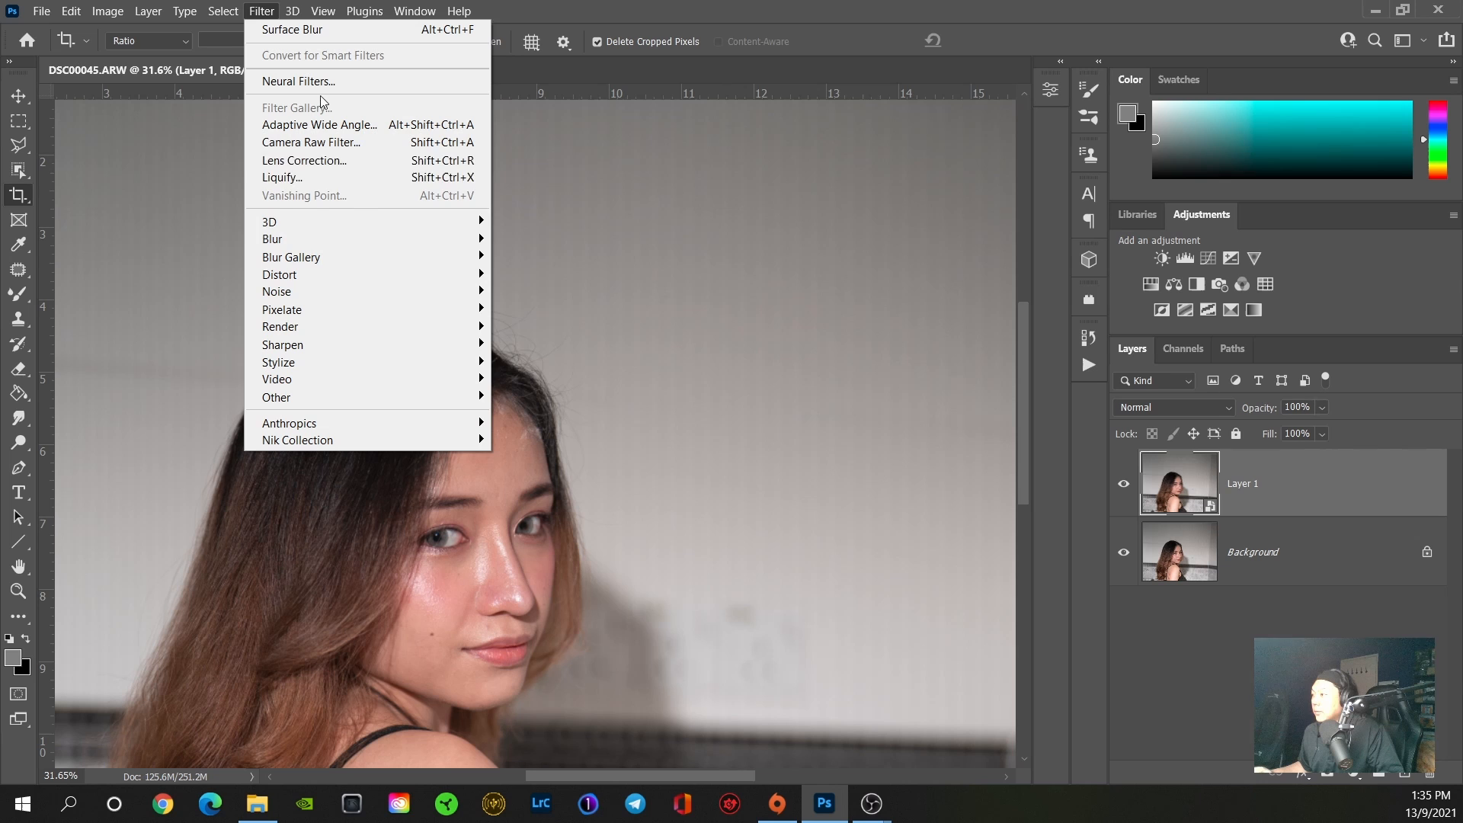
mouse_move(273, 239)
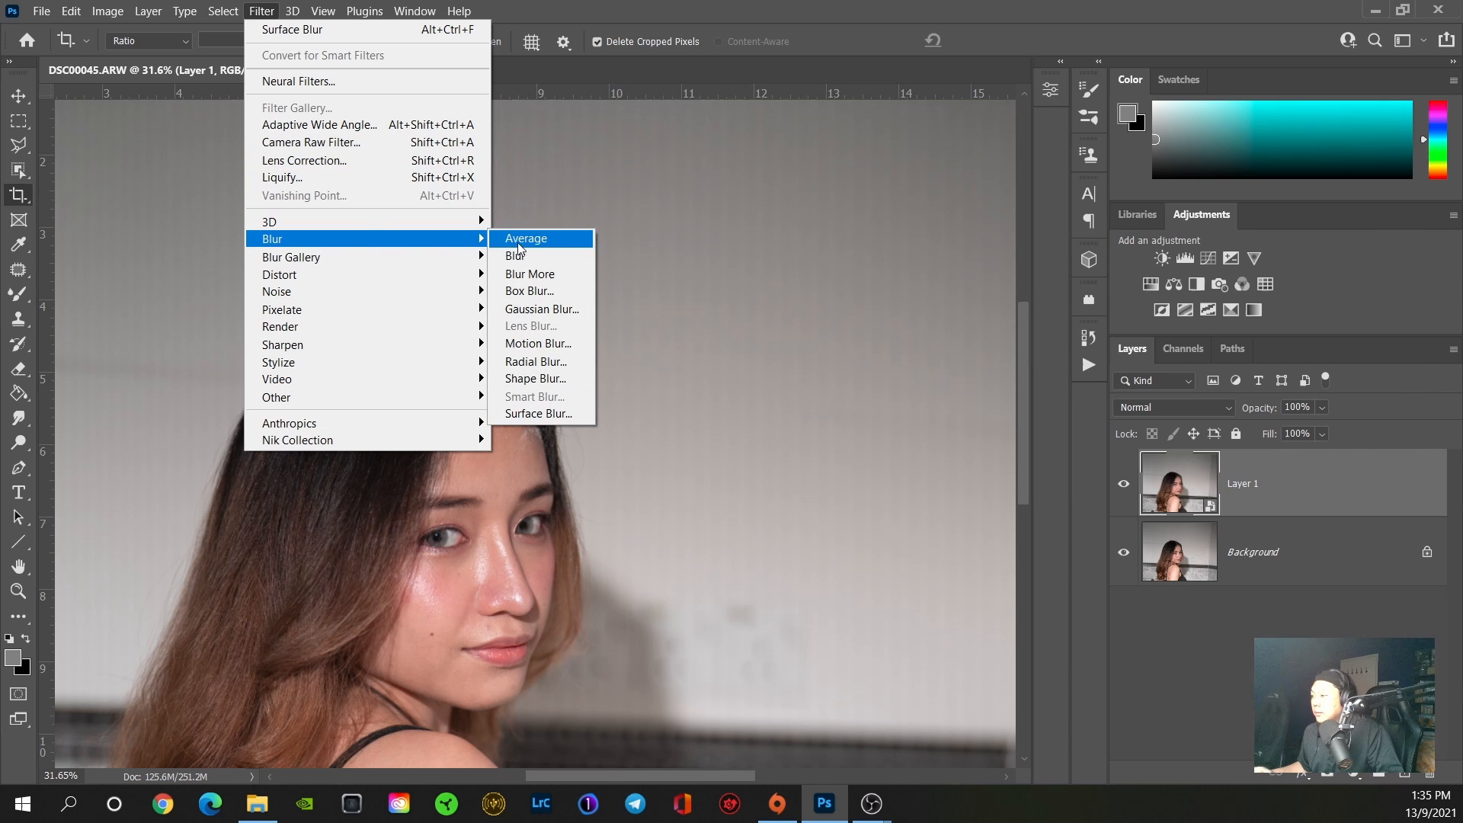
mouse_move(539, 413)
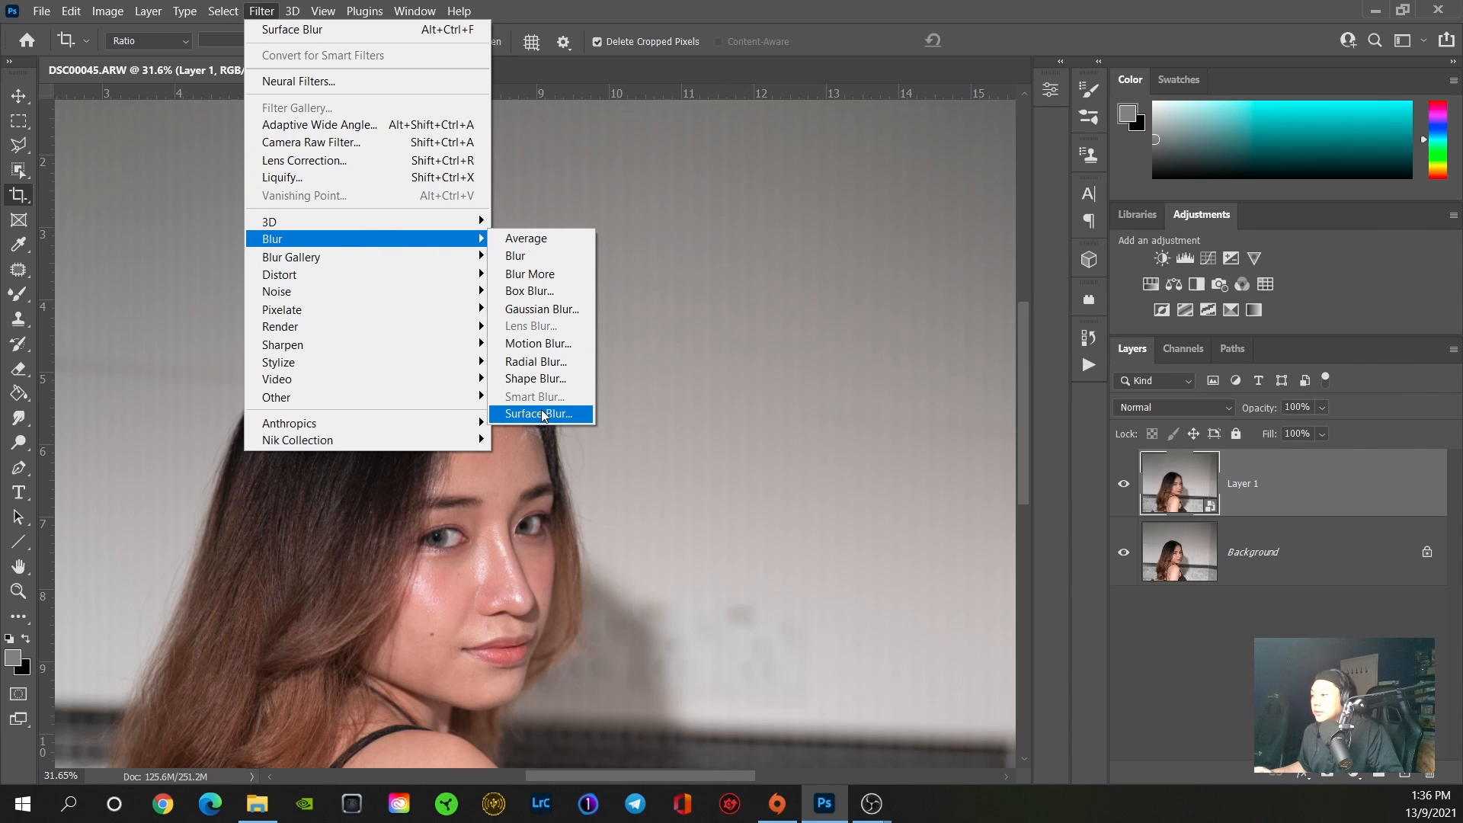
left_click(540, 413)
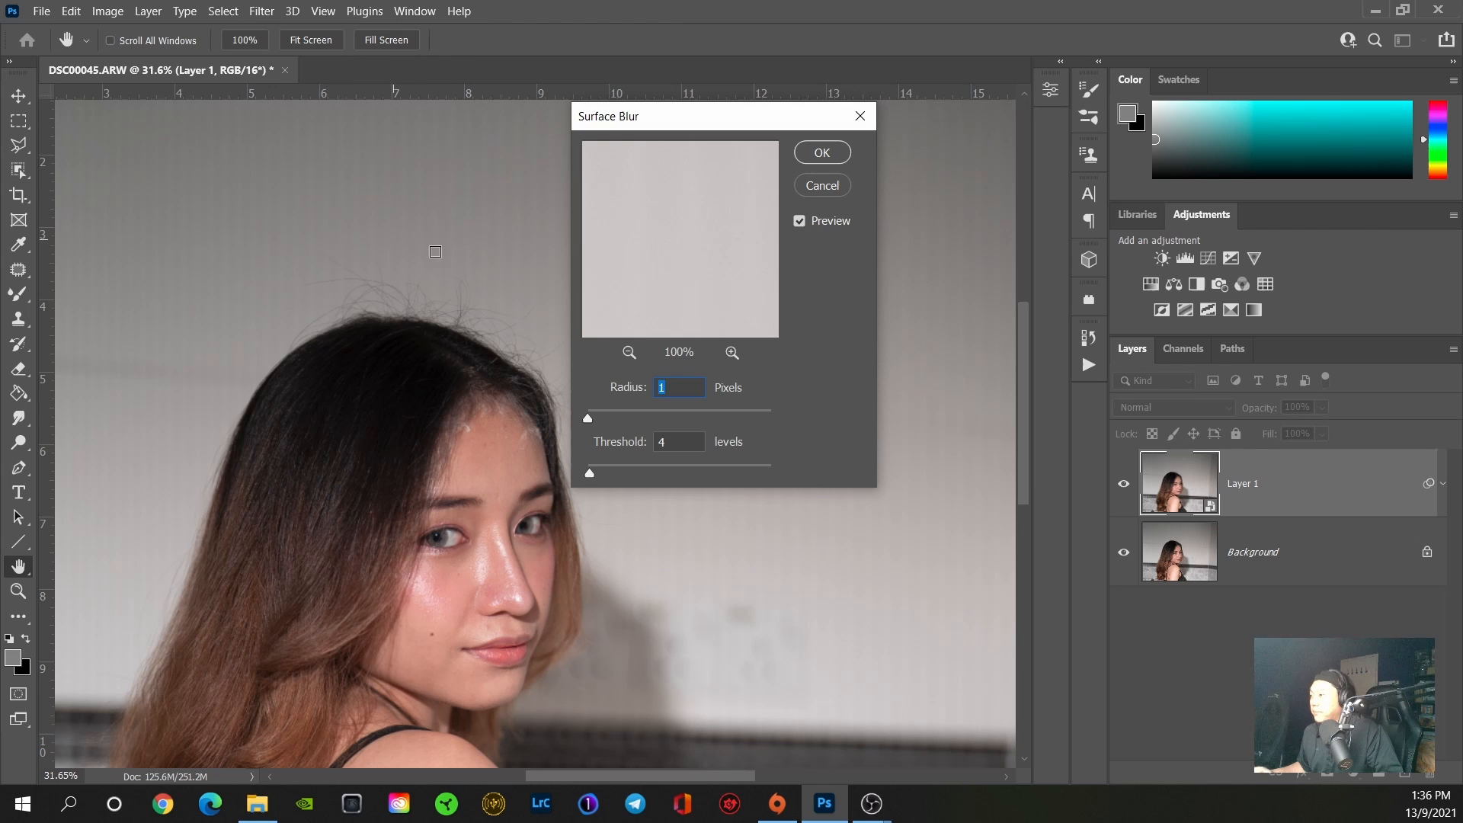
Step: Adjust the Surface Blur radius through 23, 31, 34, 35 and settle at 32 px, threshold 4
left_click_drag(589, 417, 725, 417)
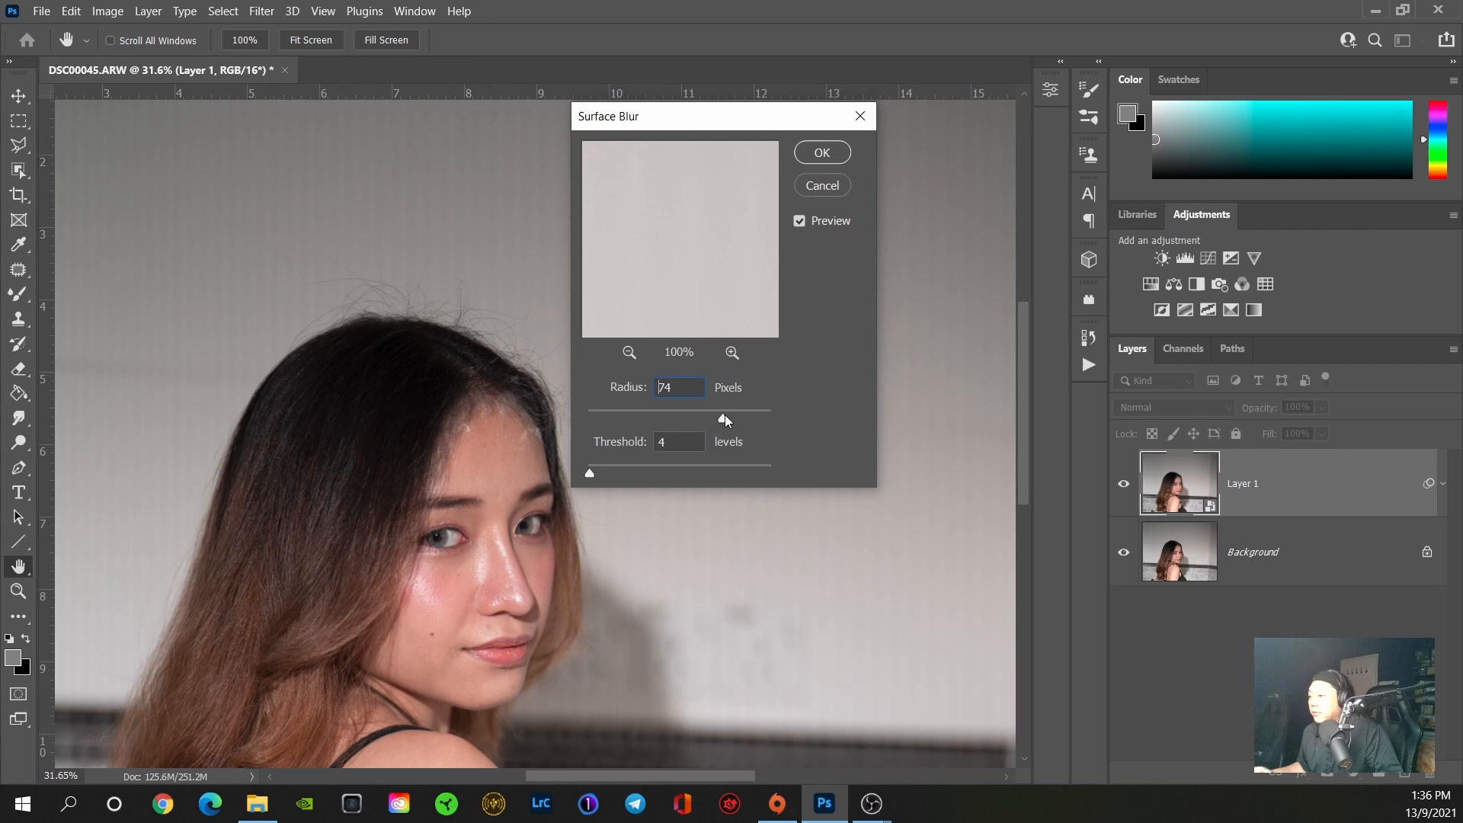
triple_click(678, 385)
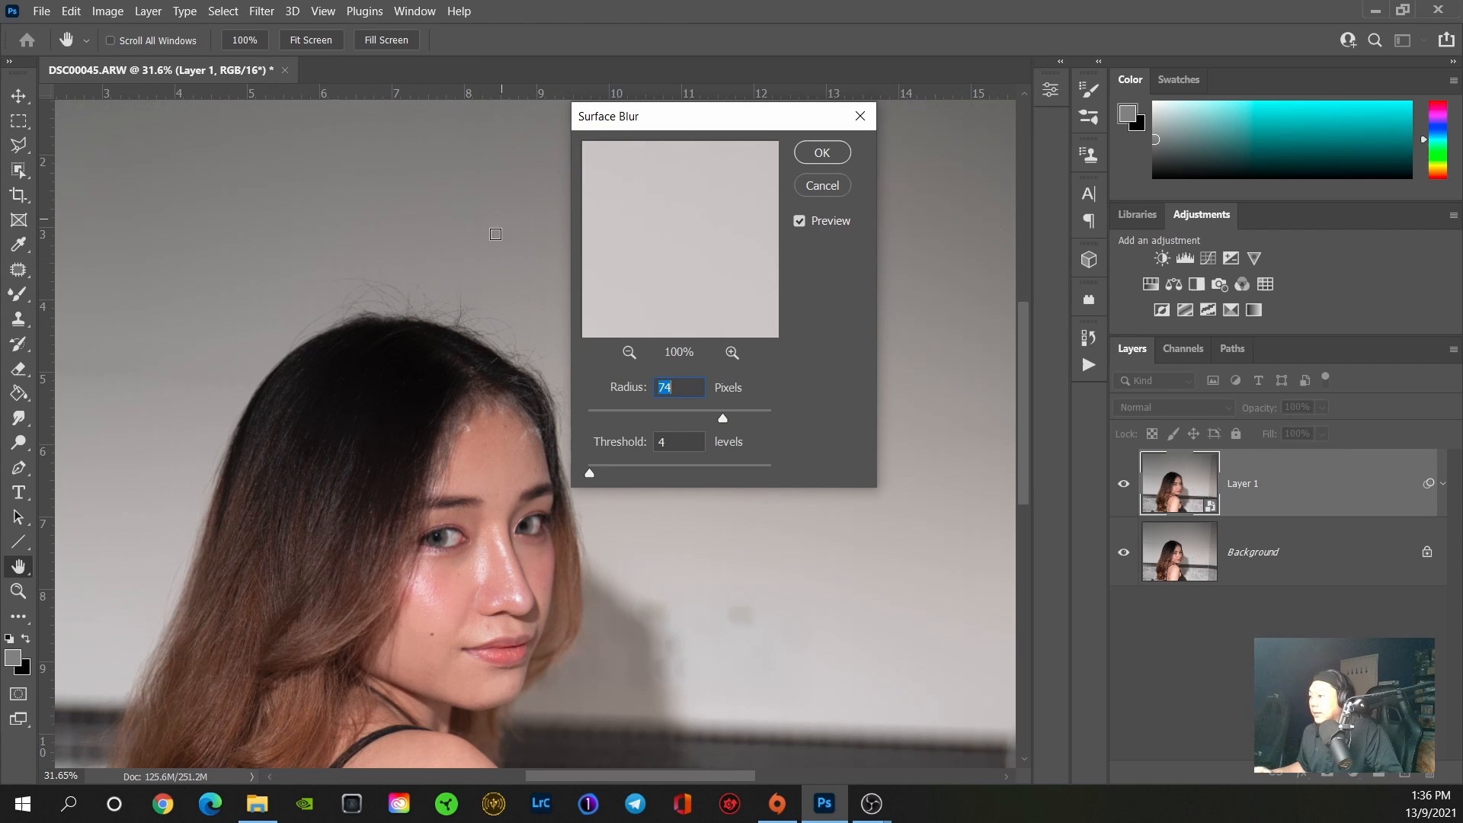
mouse_move(535, 308)
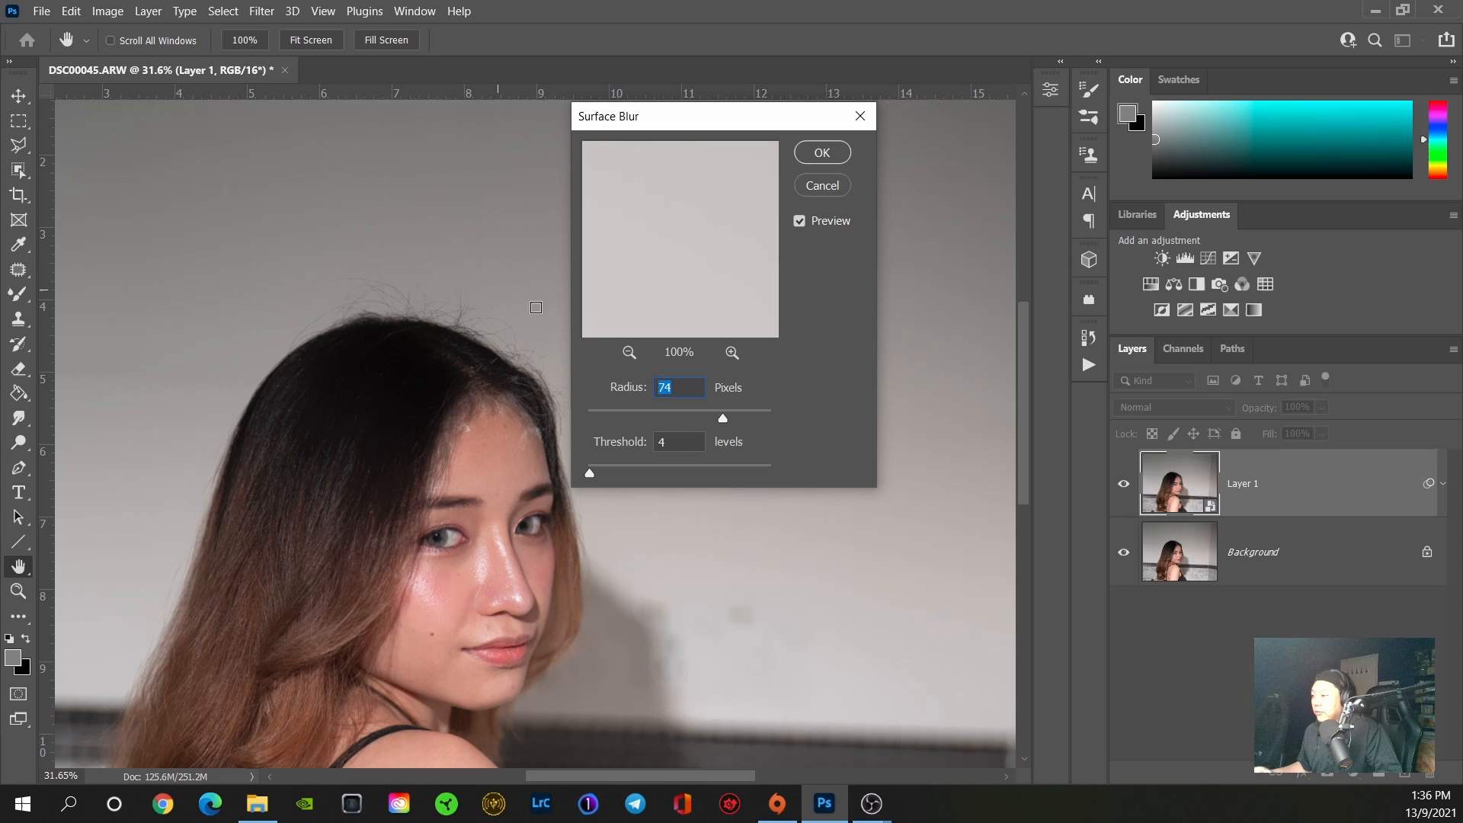
left_click_drag(722, 418, 629, 417)
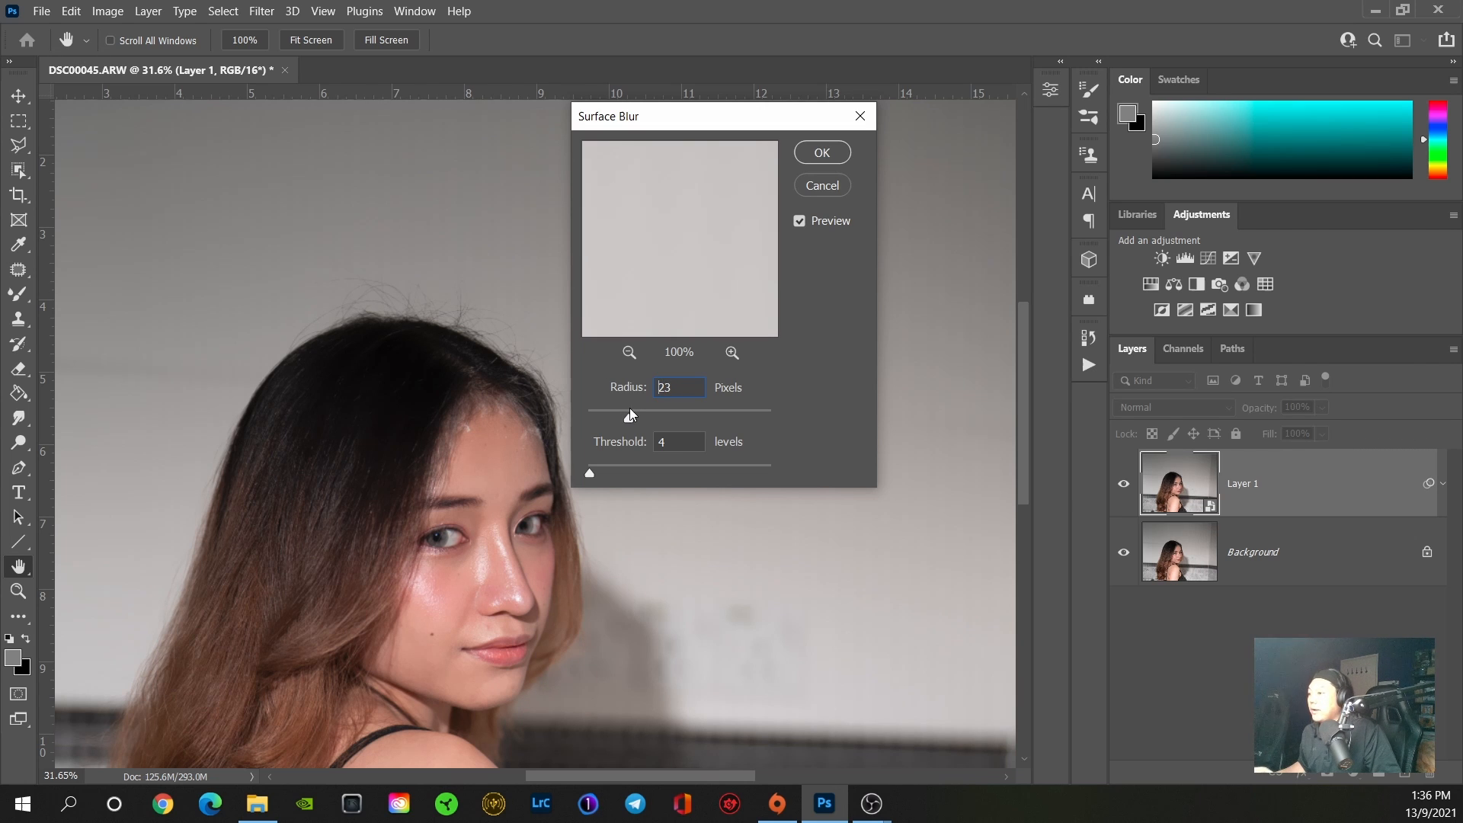
left_click_drag(629, 414, 641, 415)
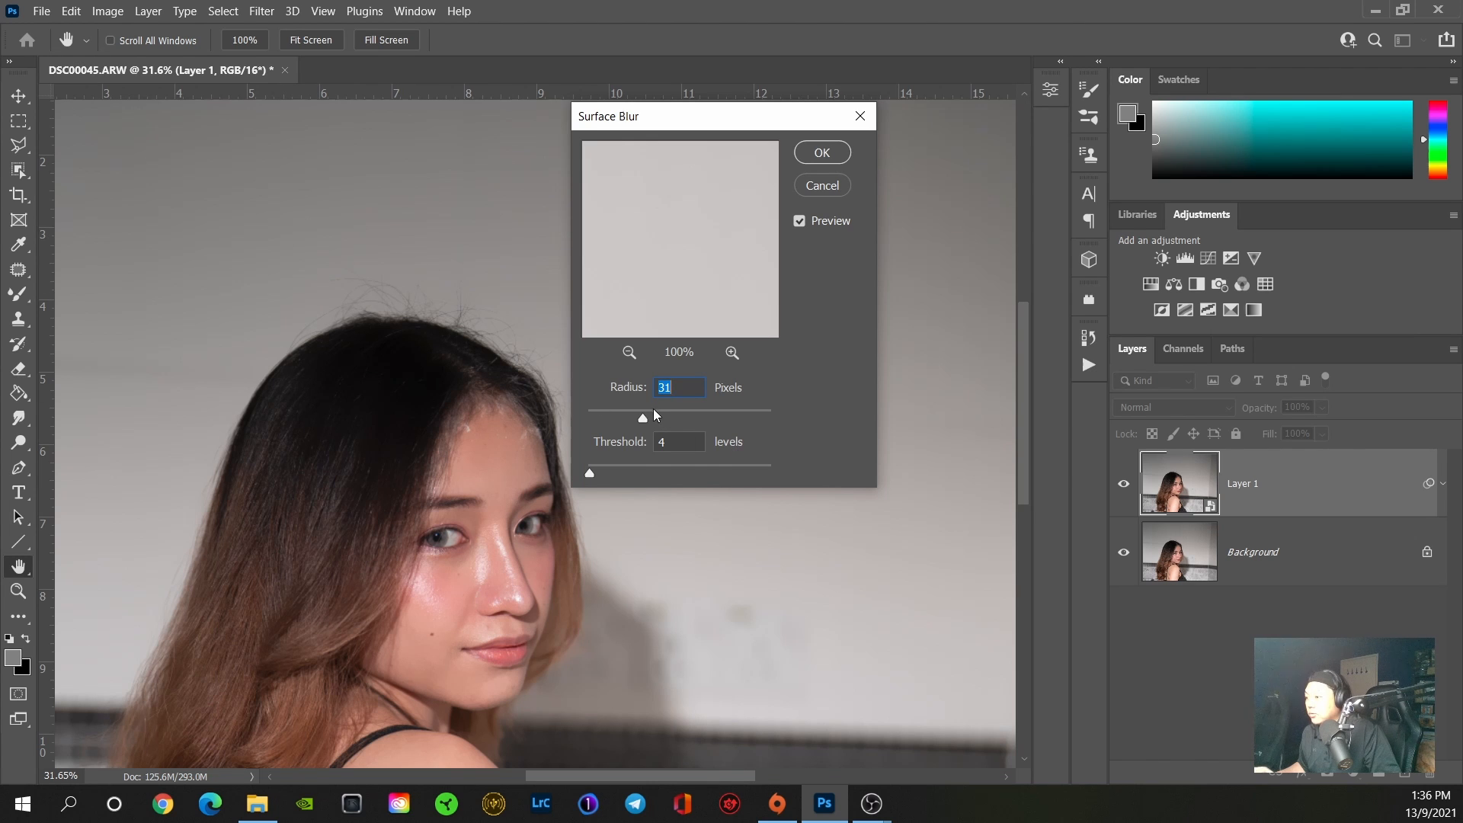
left_click_drag(642, 417, 651, 424)
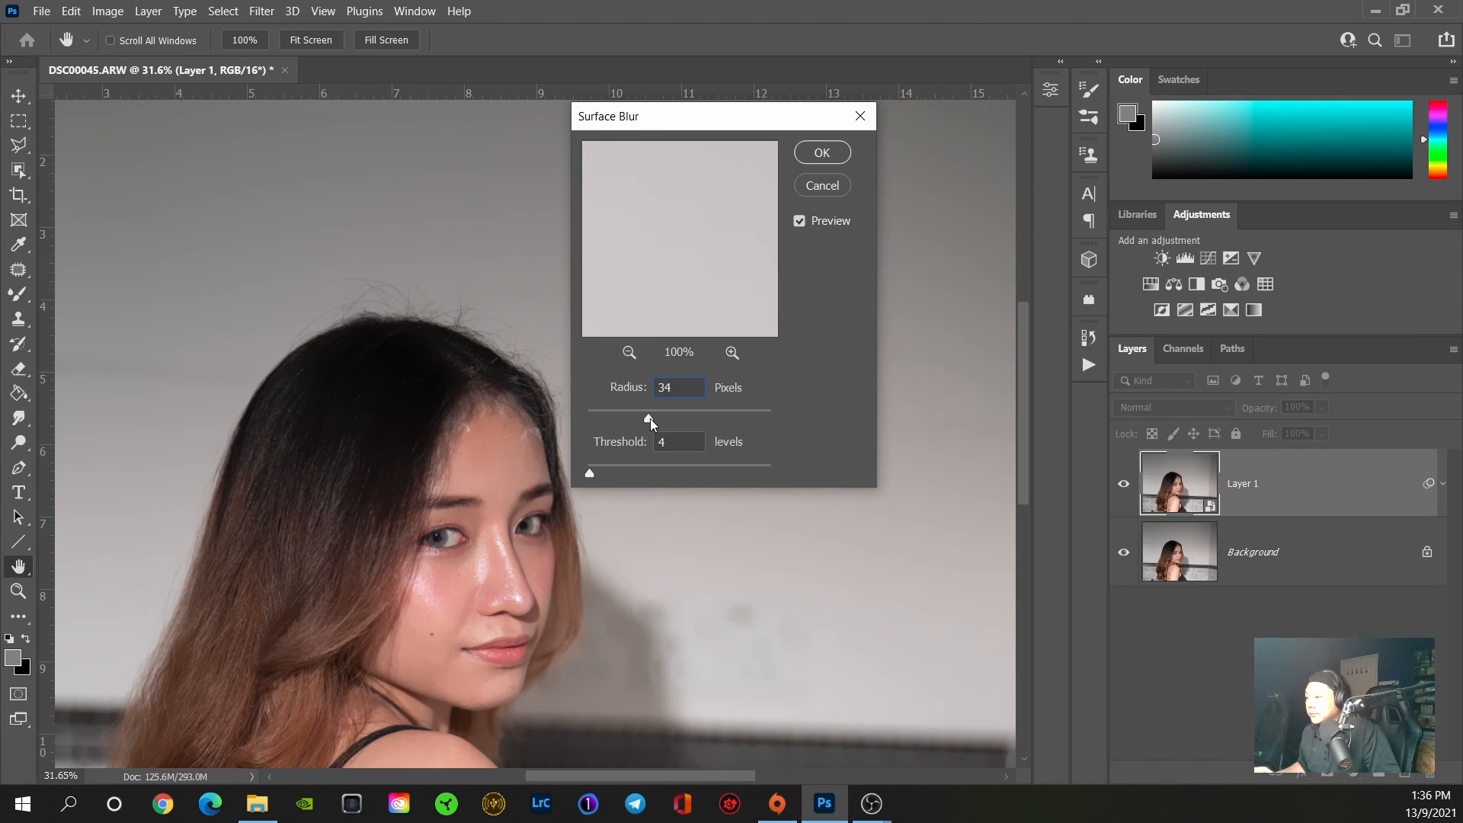
left_click_drag(651, 417, 650, 417)
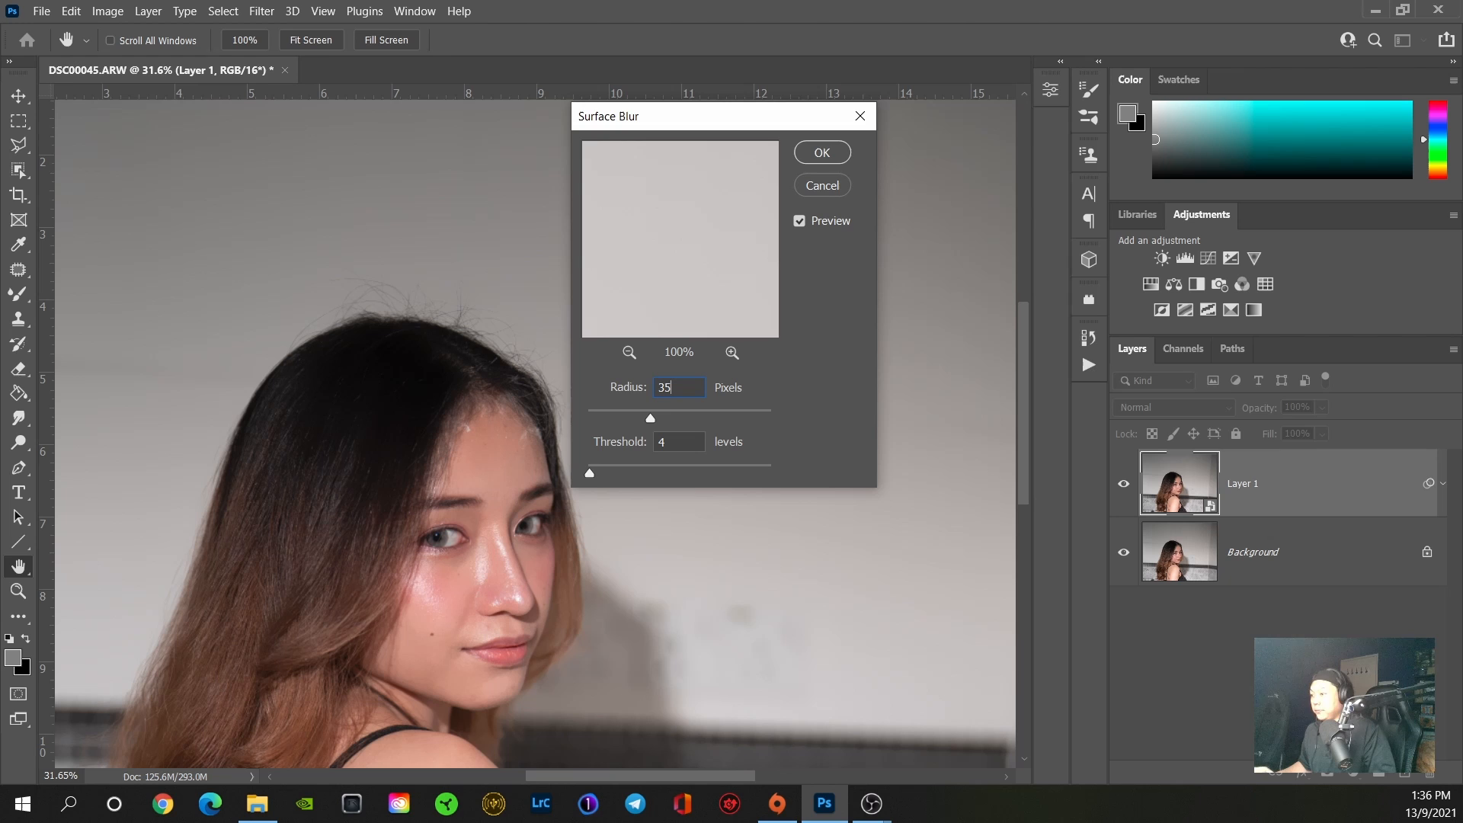
left_click(680, 442)
type("5")
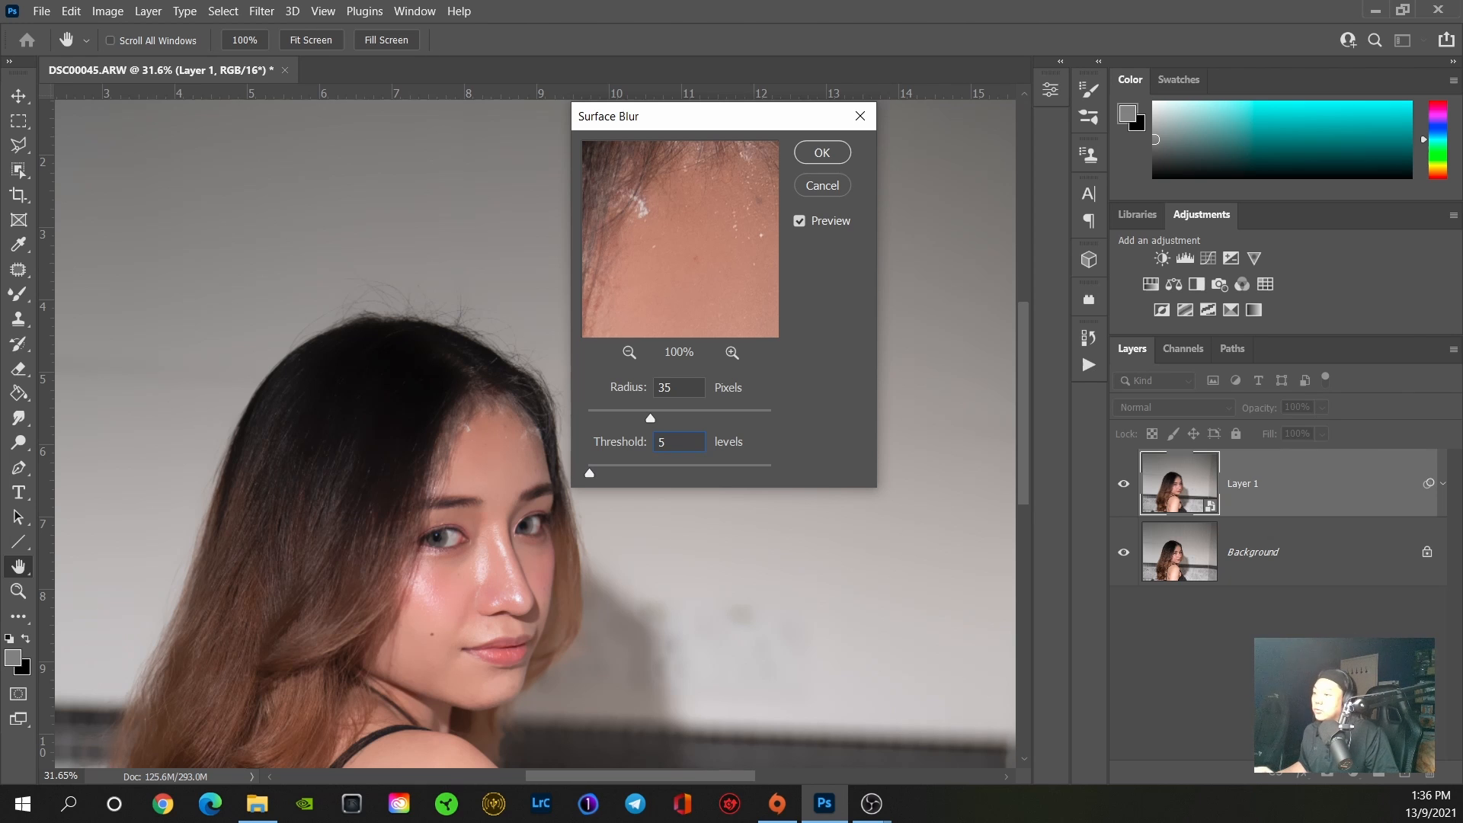
left_click(682, 442)
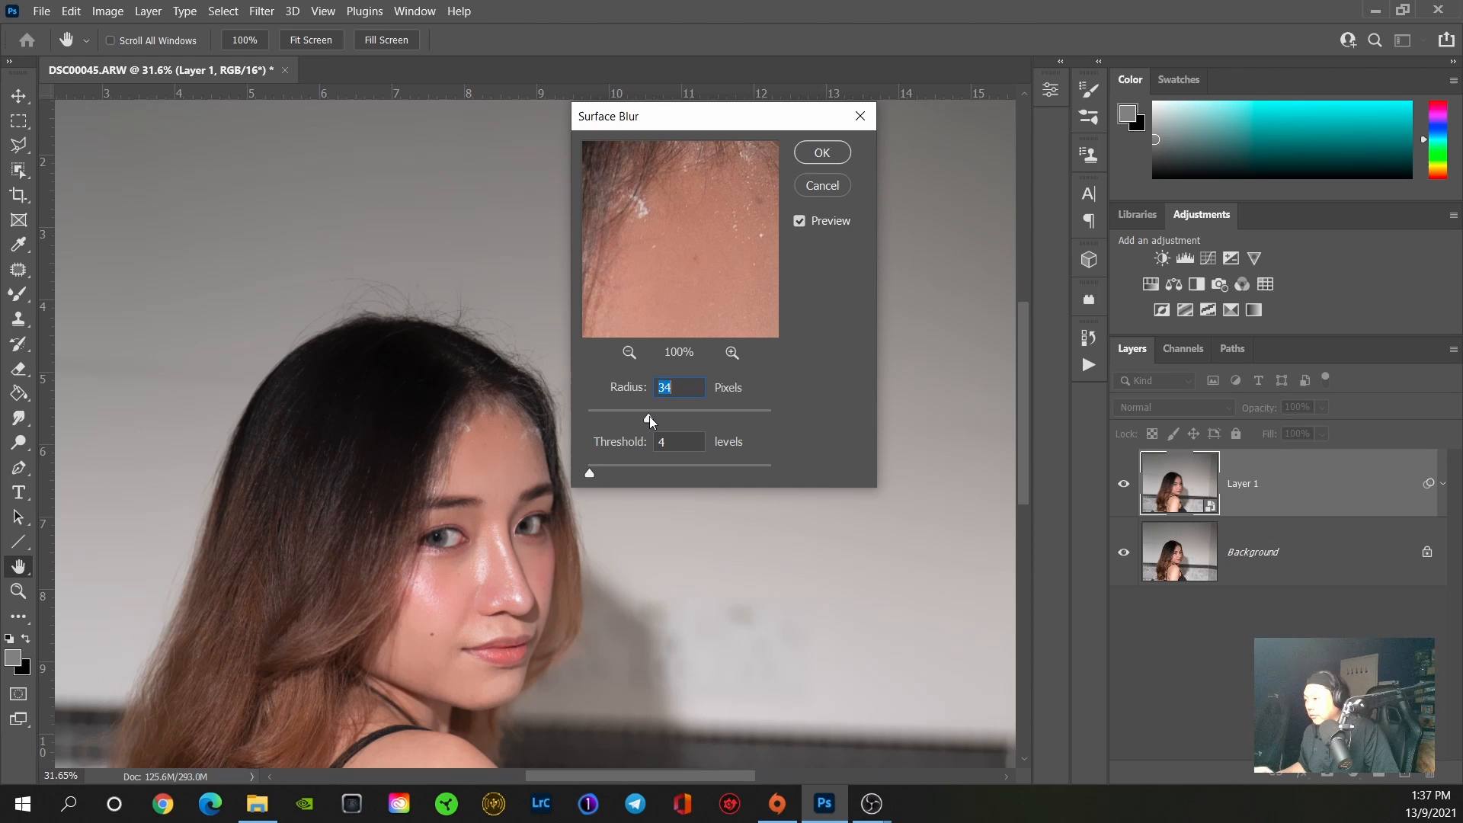
left_click_drag(650, 417, 643, 417)
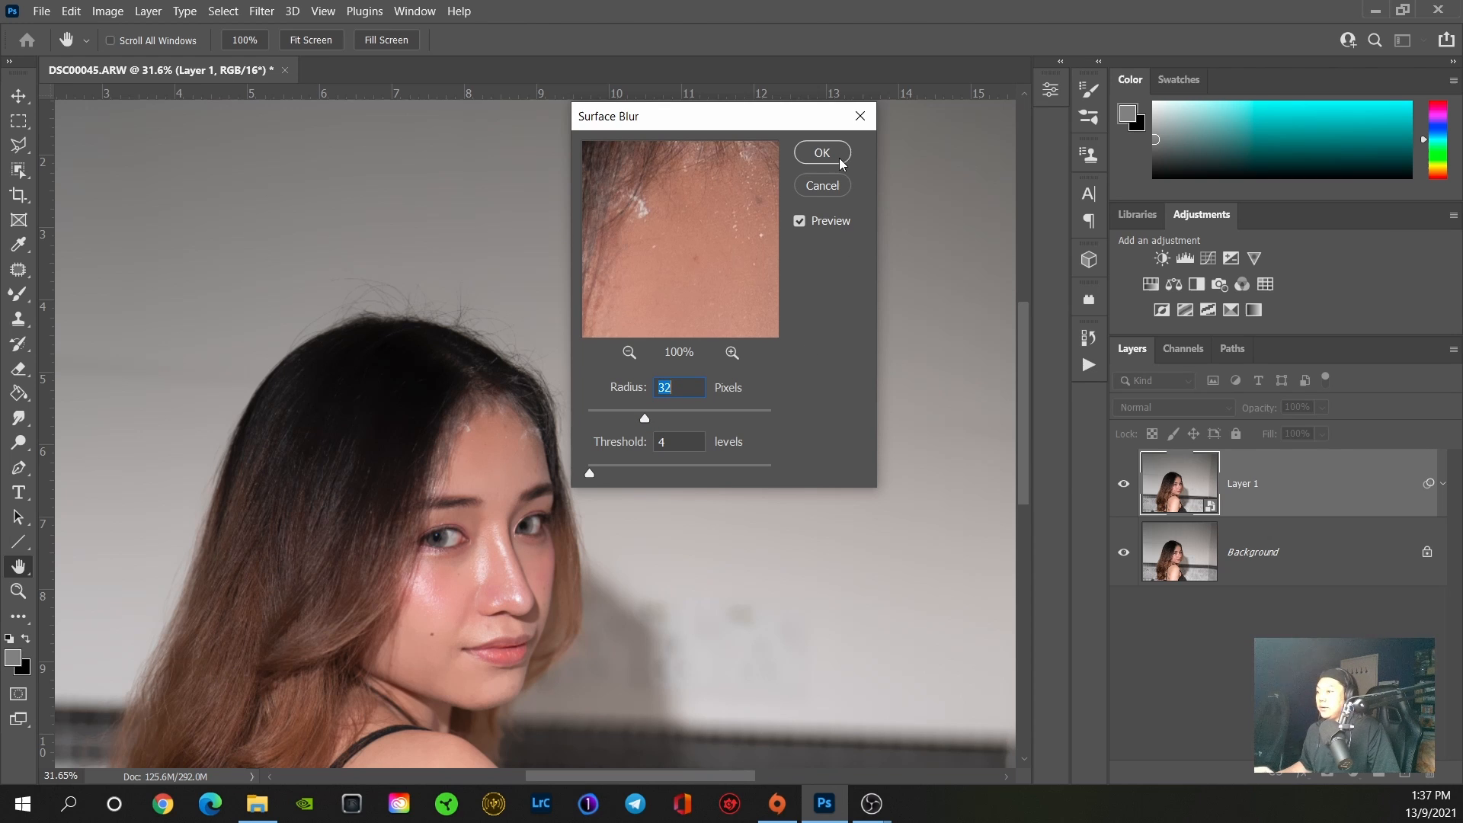
Step: Apply the Surface Blur (radius 32, threshold 4) as a smart filter on Layer 1
left_click(822, 152)
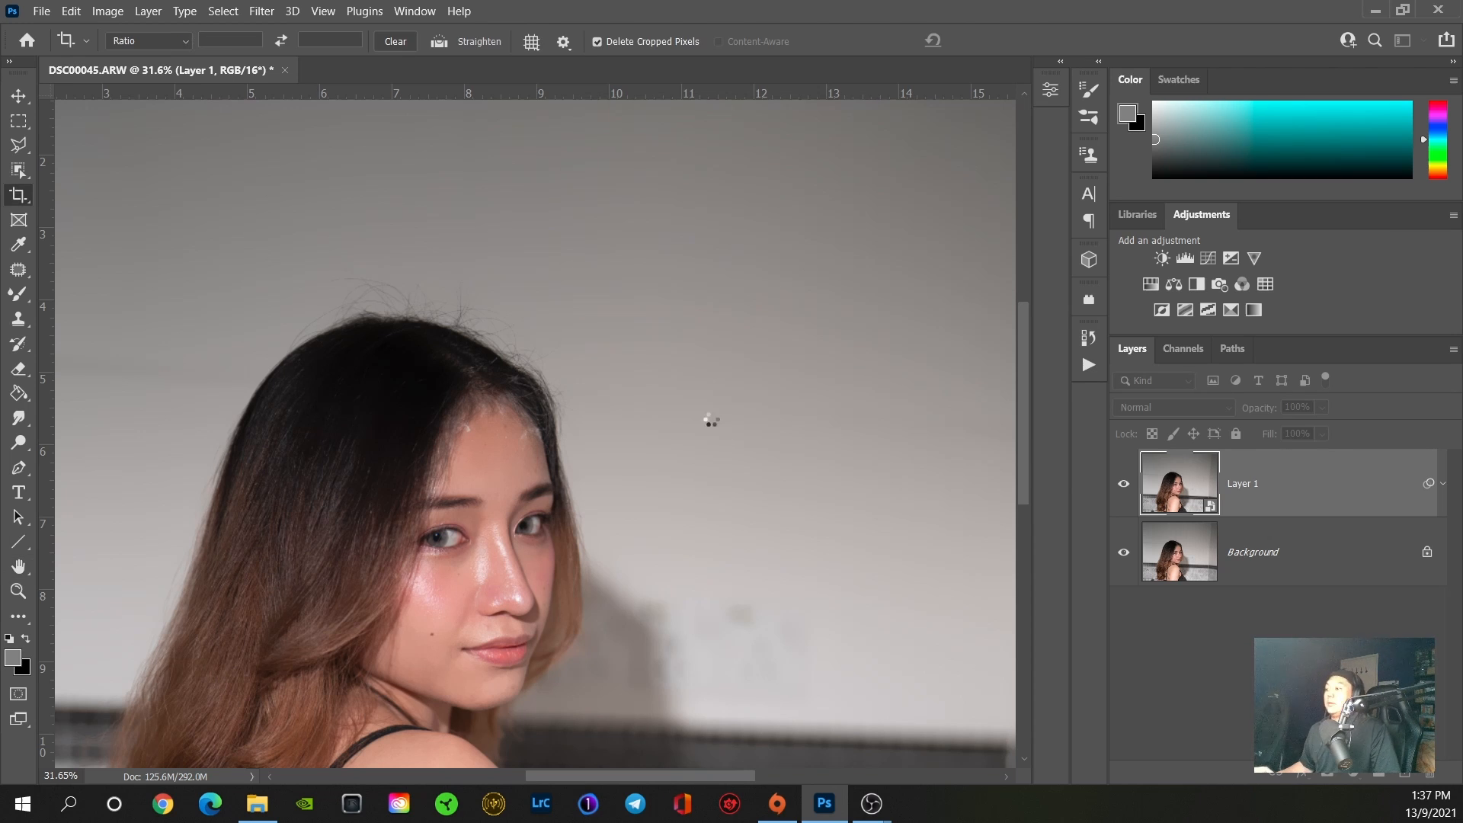
mouse_move(562, 360)
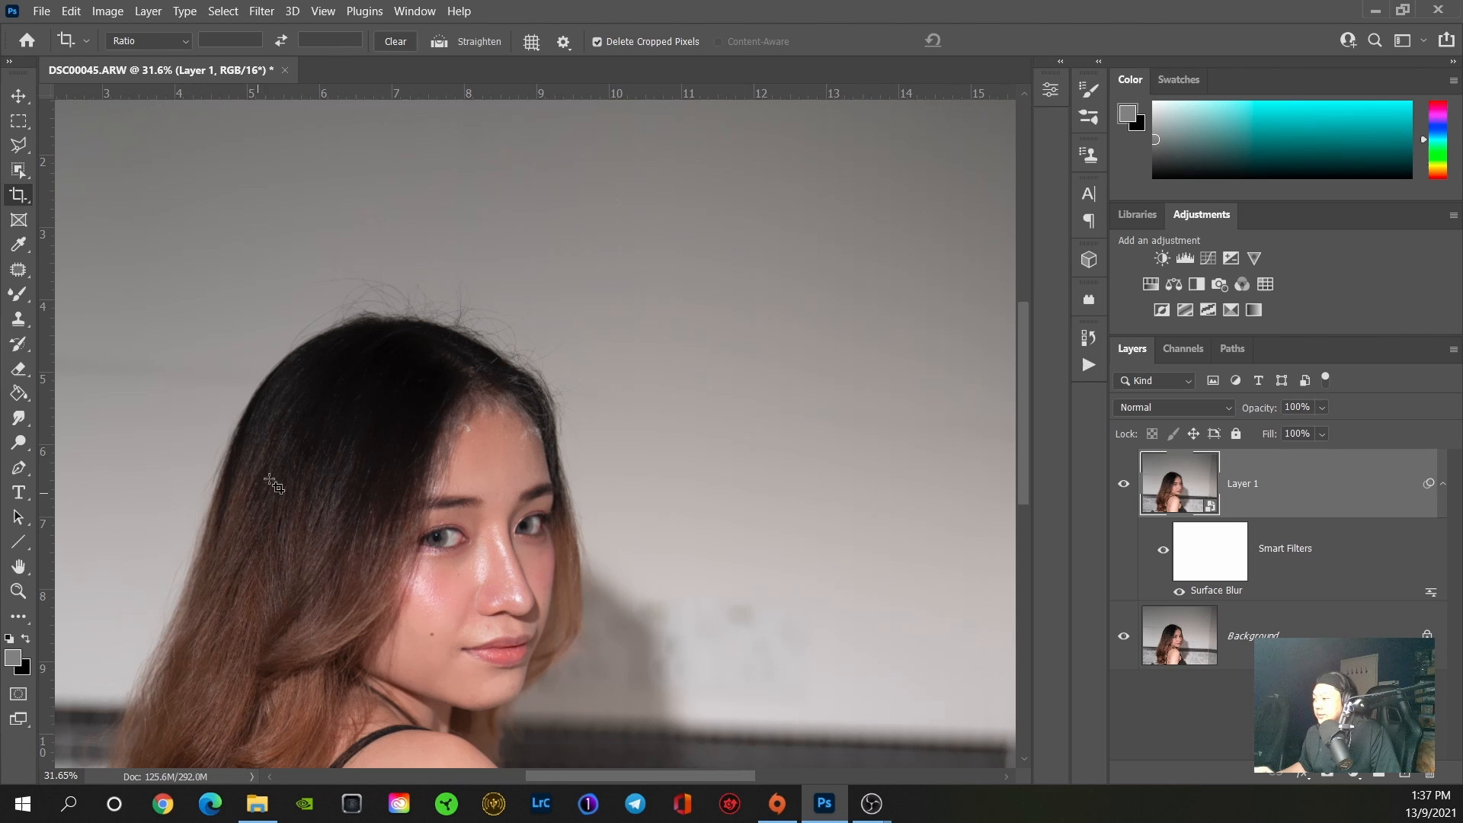
mouse_move(932, 619)
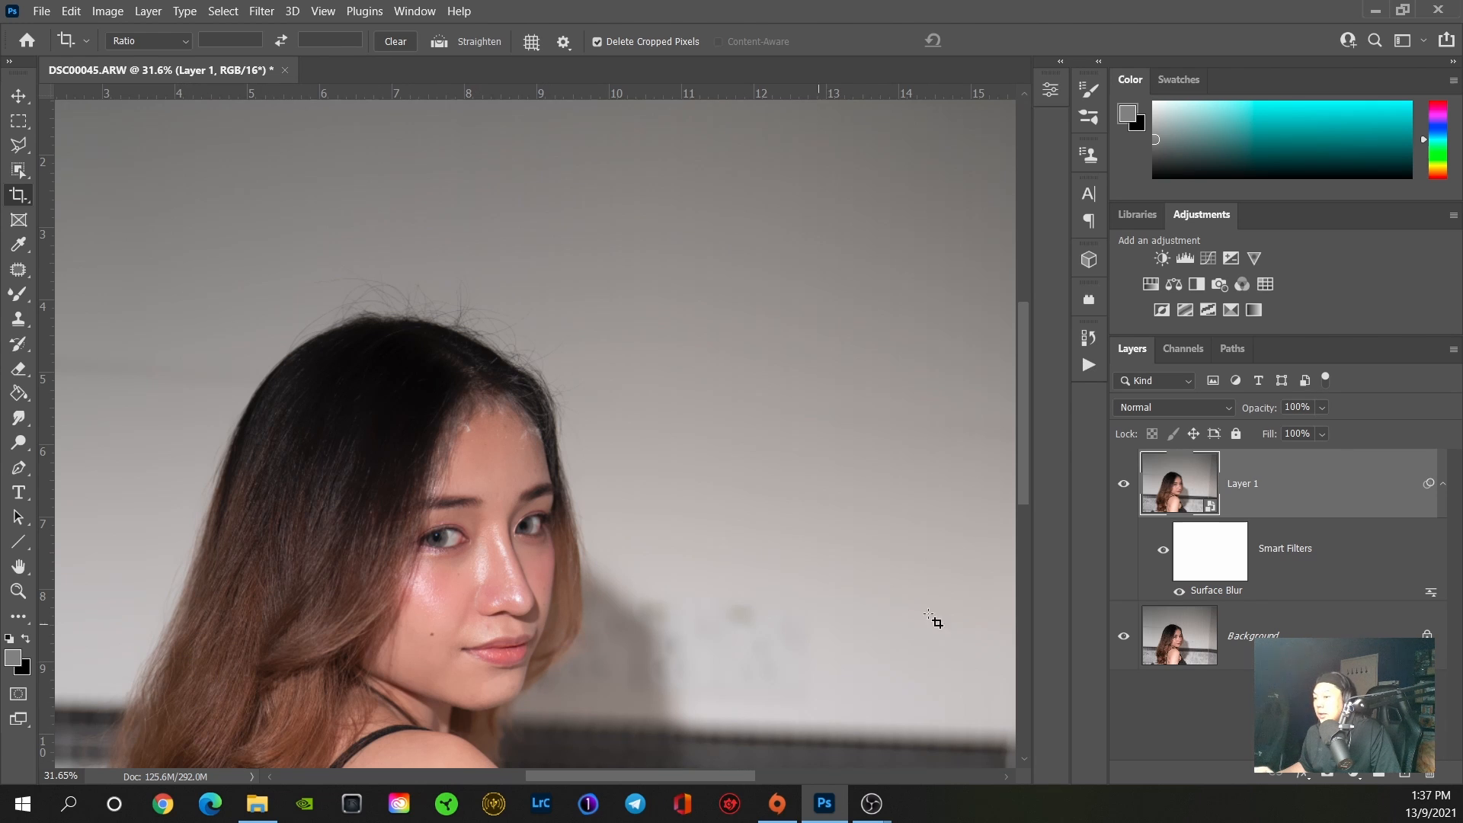
mouse_move(446, 383)
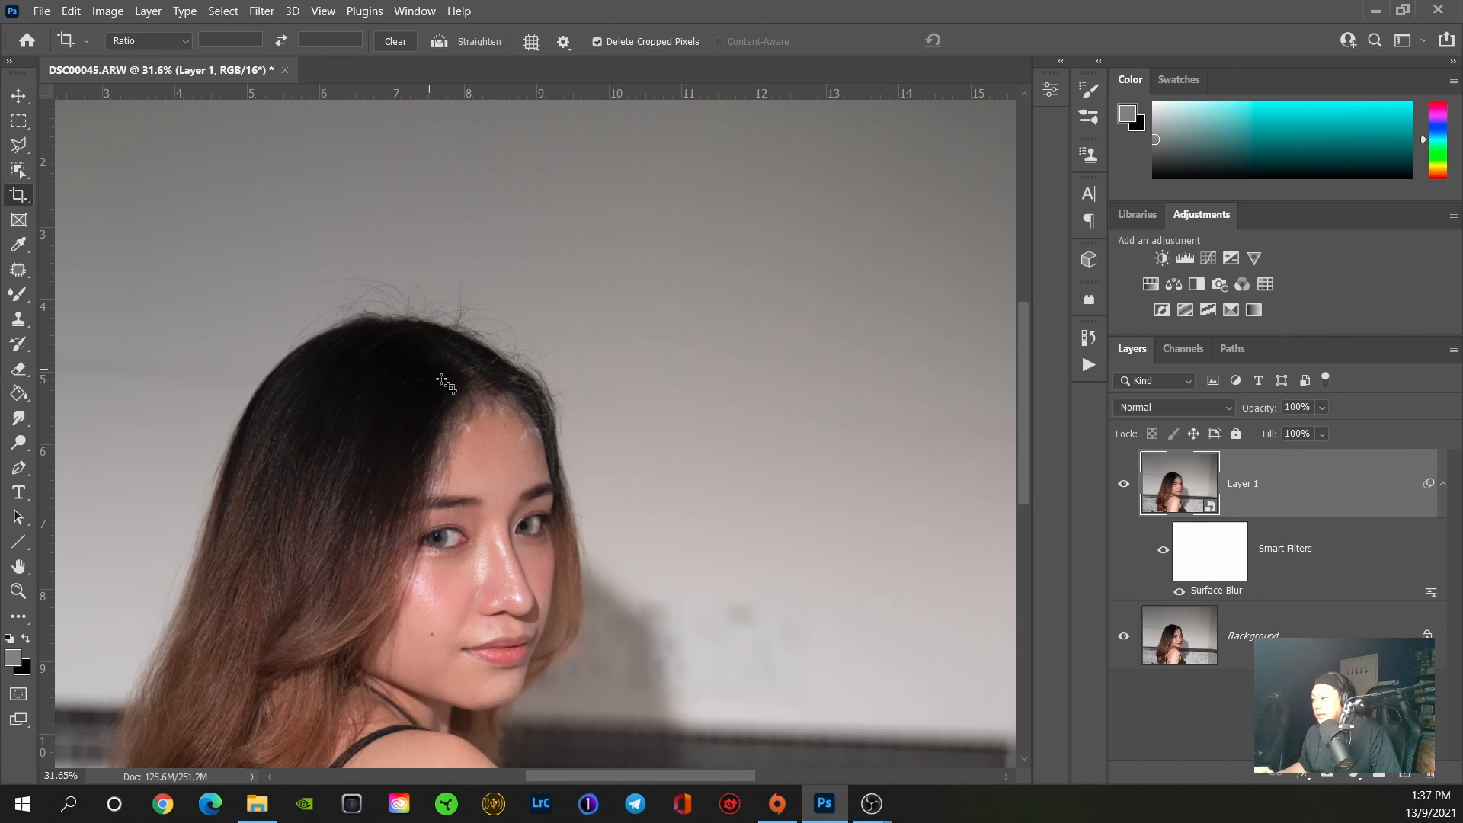
mouse_move(478, 671)
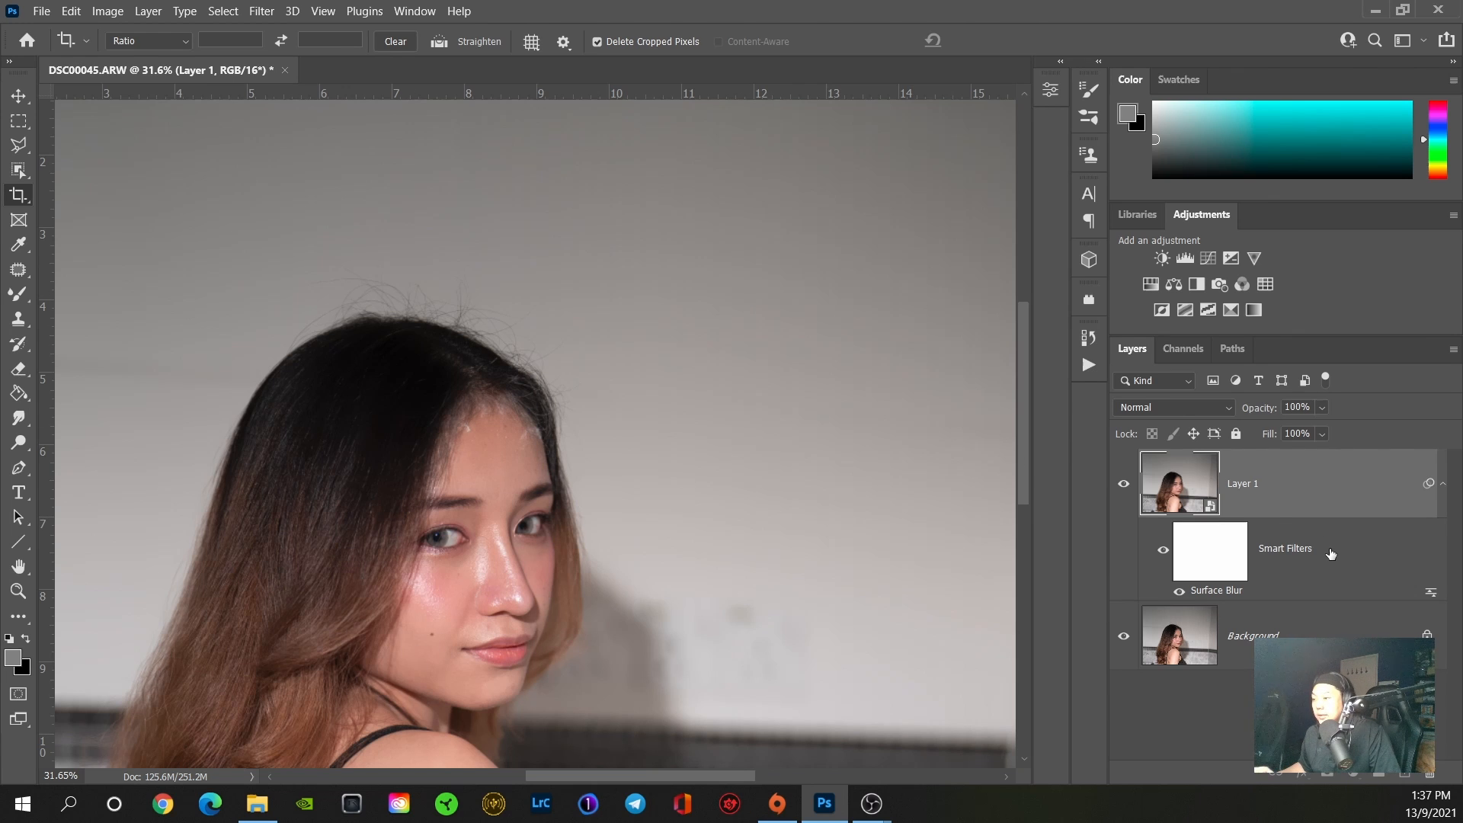
mouse_move(949, 509)
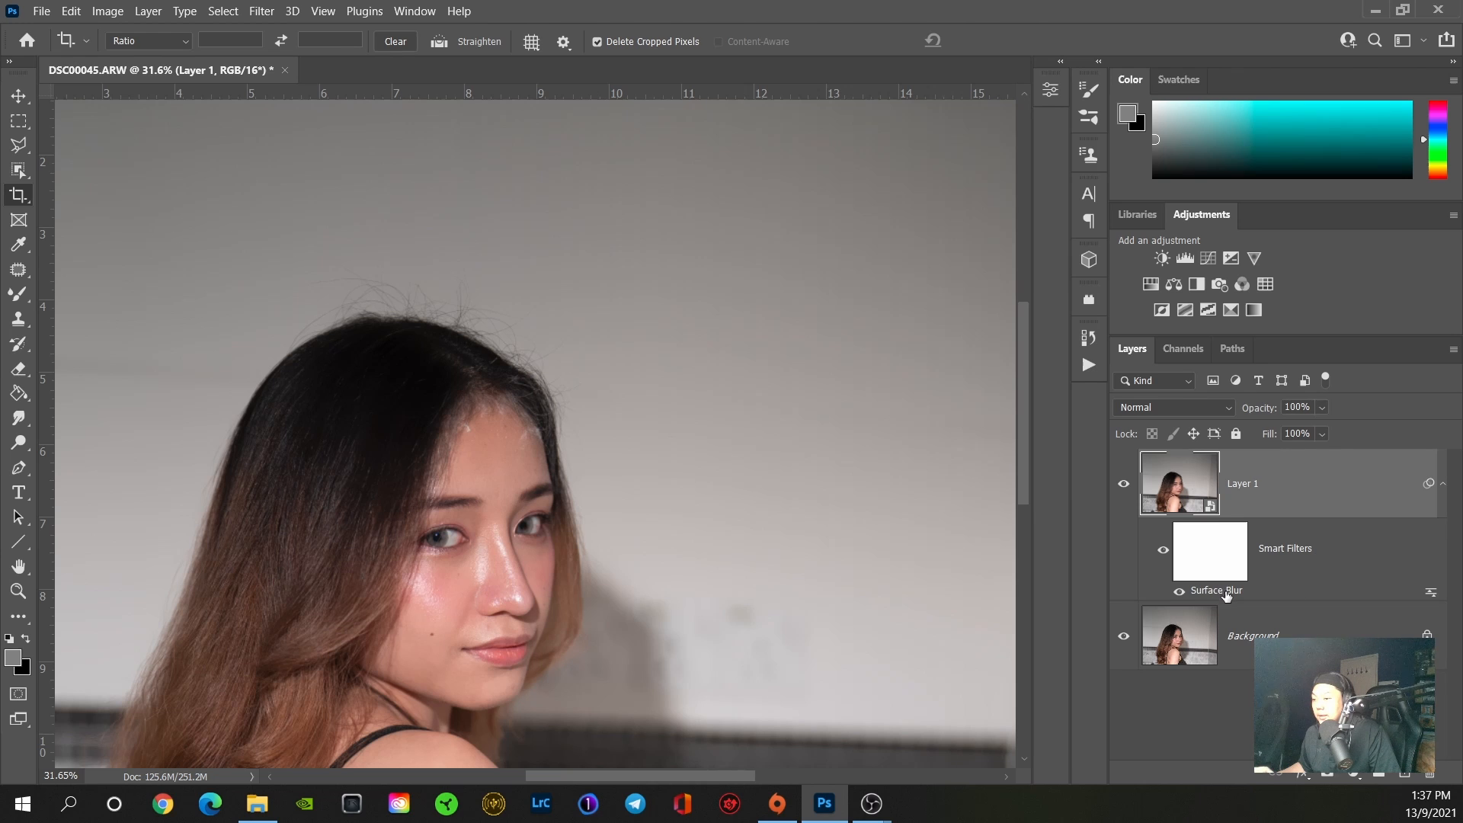
Step: Reopen the Surface Blur smart filter, raise the radius to 40 px and reapply it
double_click(1216, 590)
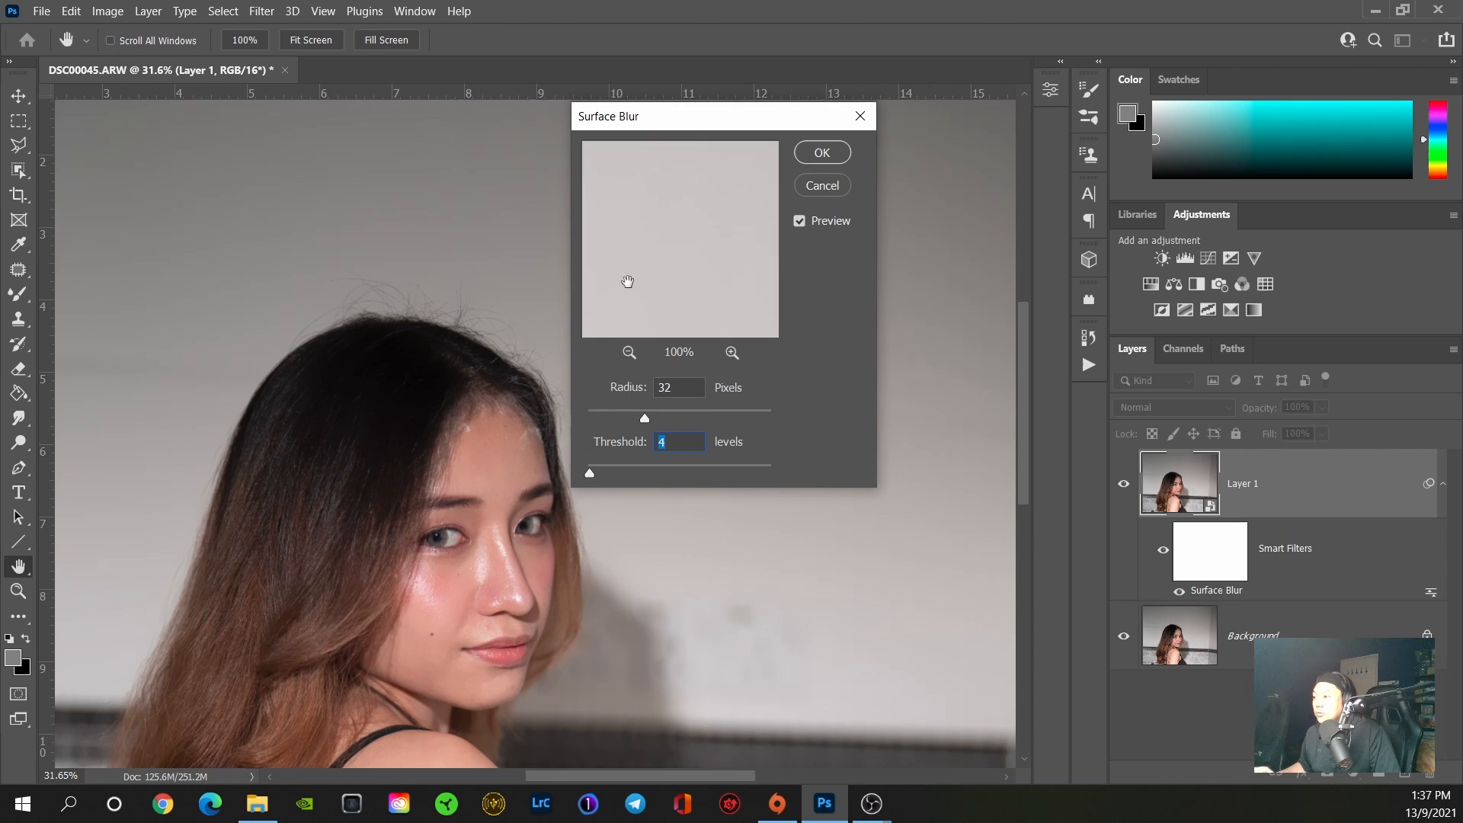
left_click_drag(643, 417, 655, 418)
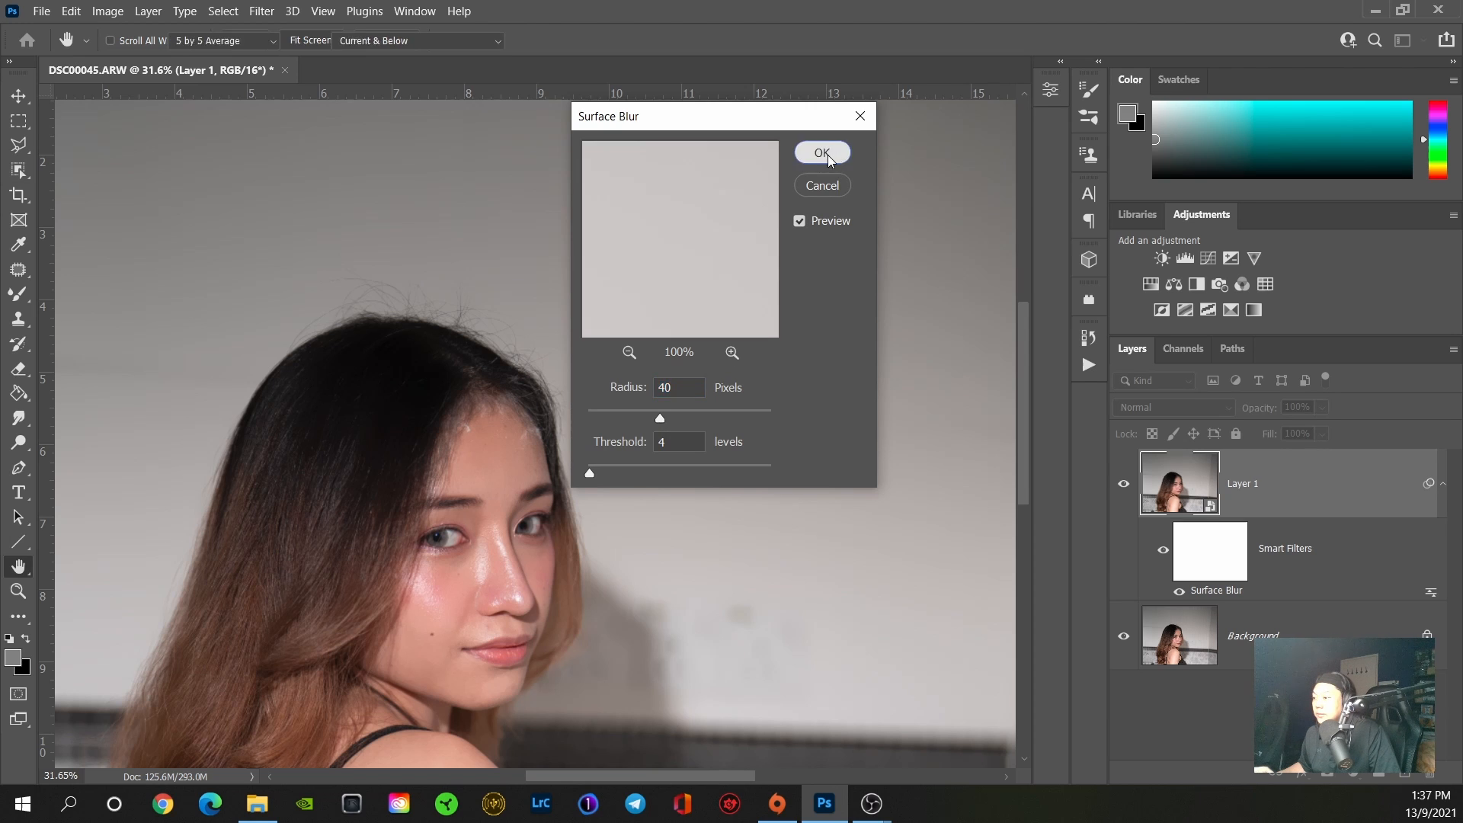
left_click(821, 152)
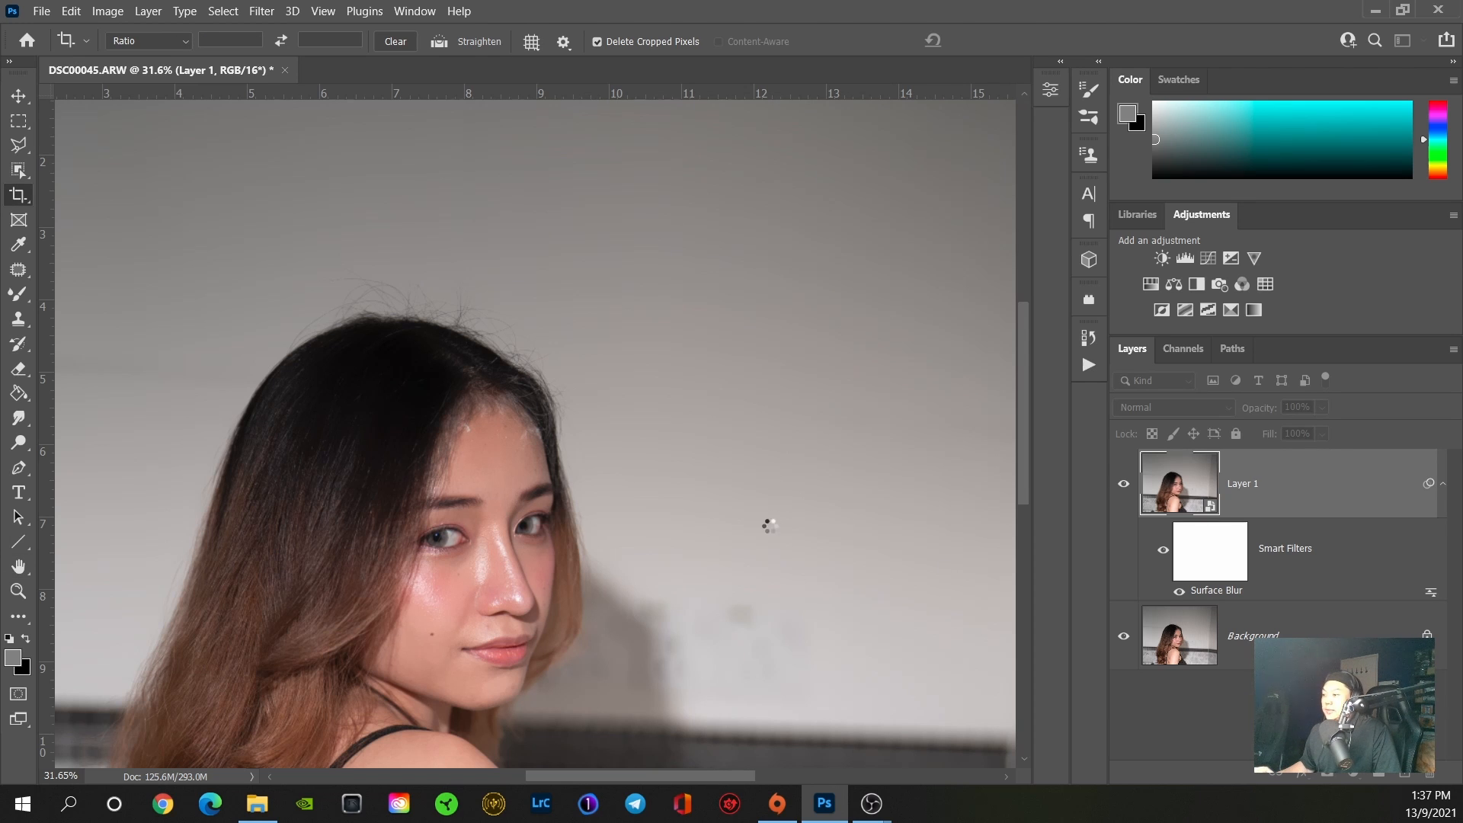